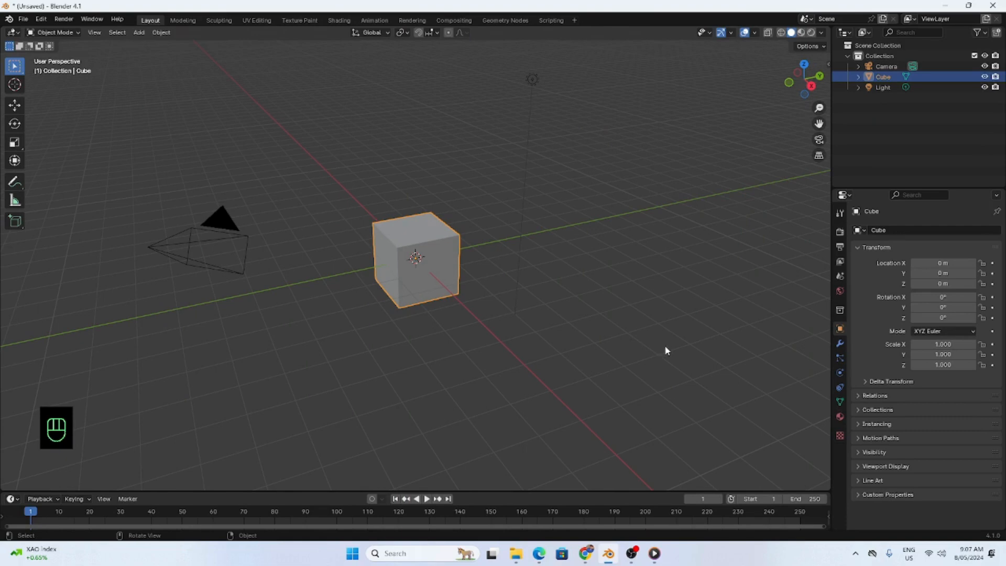
pyautogui.moveTo(522, 383)
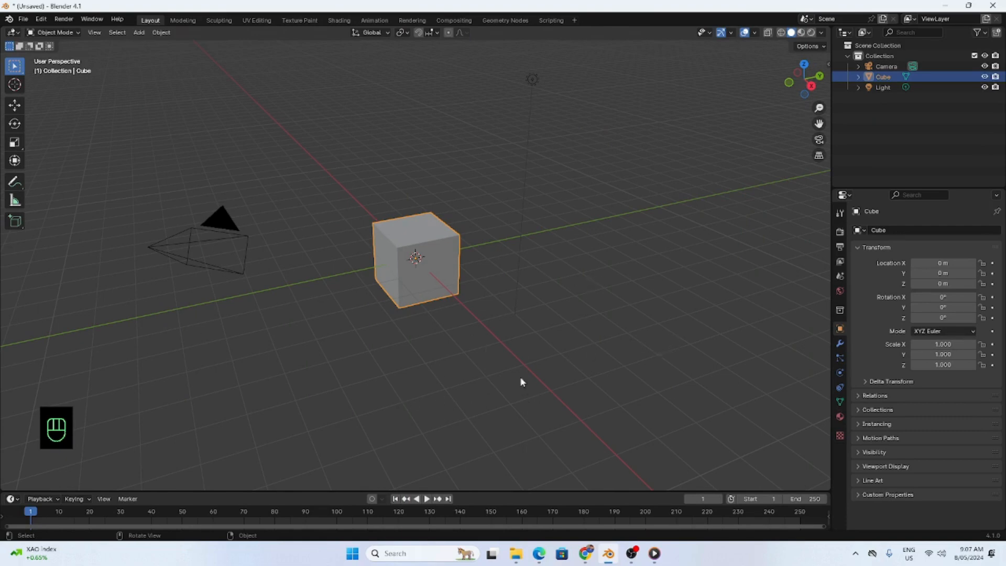
pyautogui.moveTo(576, 273)
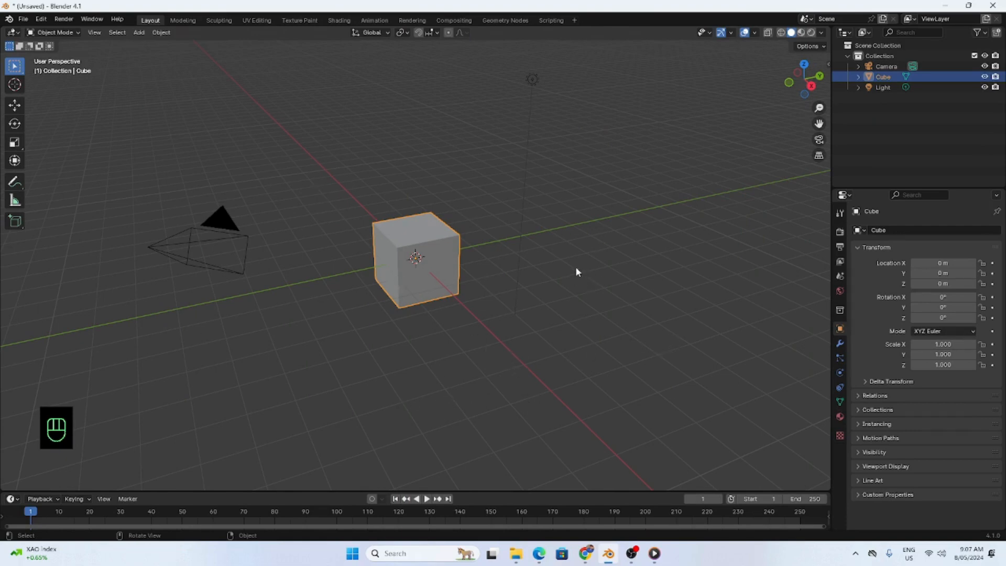
pyautogui.moveTo(57, 411)
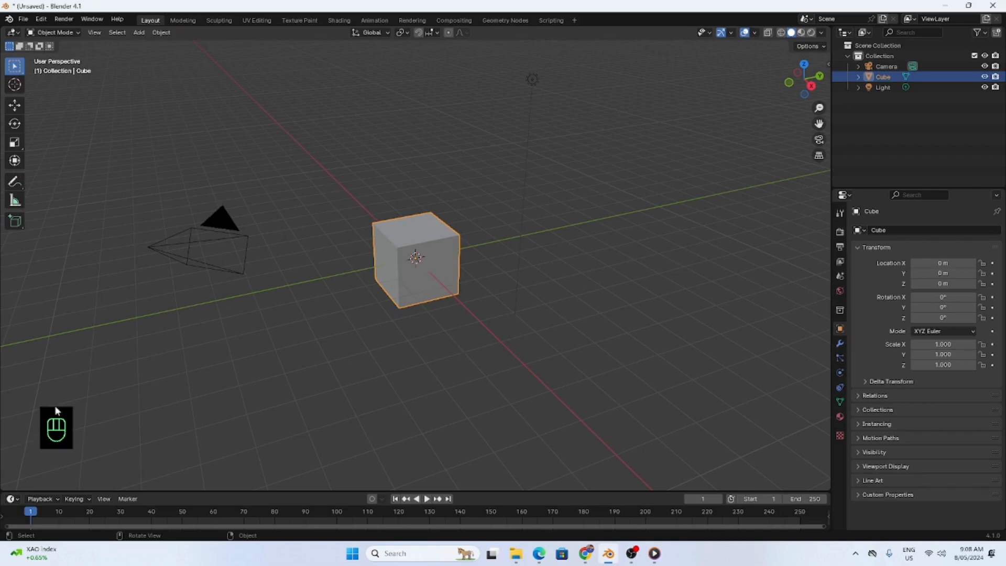
pyautogui.moveTo(119, 422)
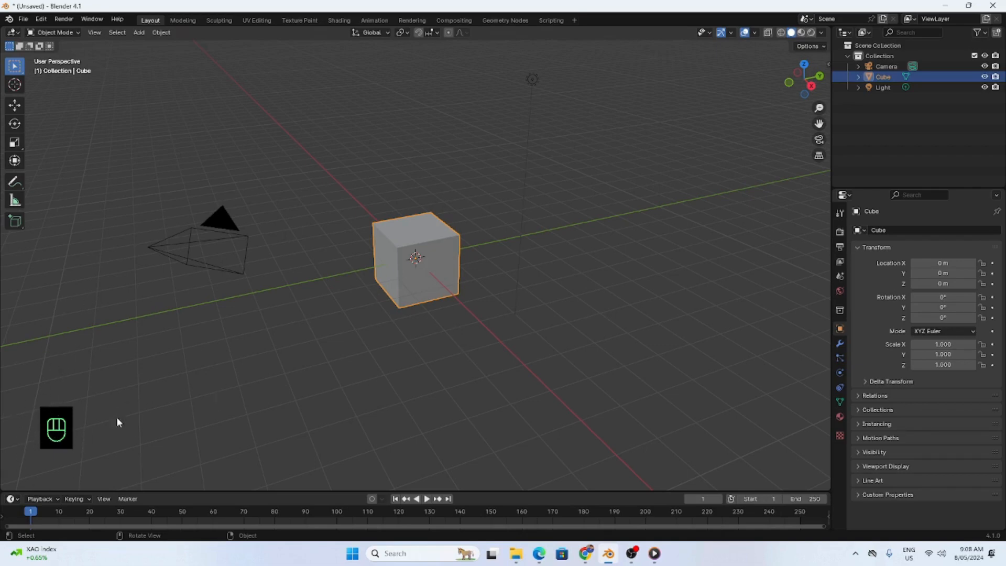
pyautogui.moveTo(525, 383)
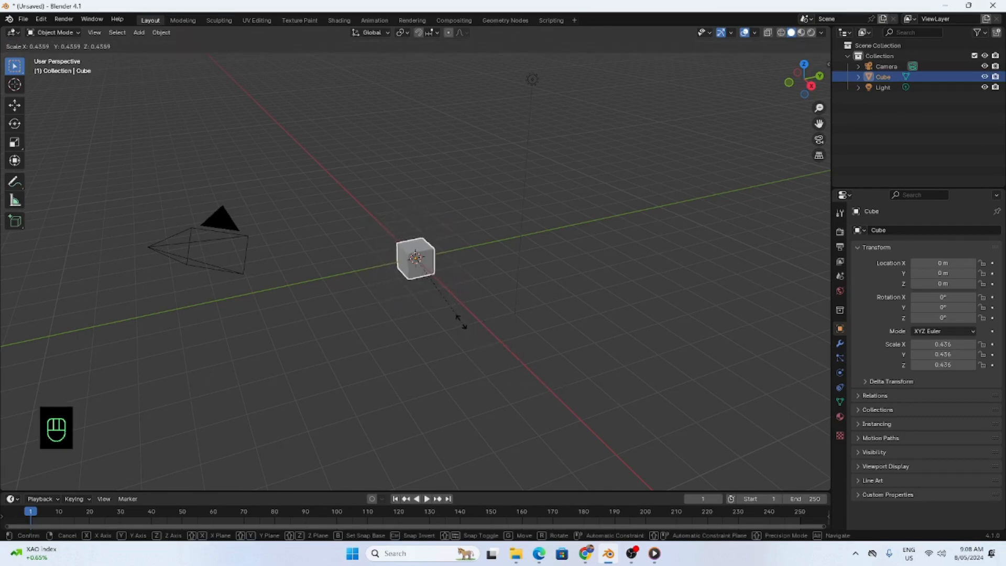
# Confirm the cube's smaller uniform scale (about 0.48) and enter Edit Mode.
pyautogui.click(504, 346)
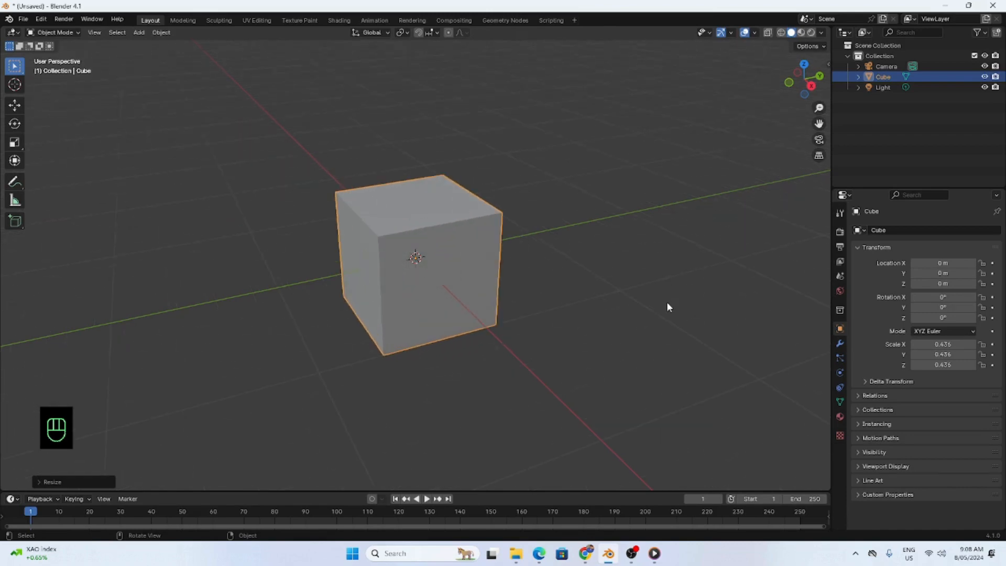
pyautogui.press('Tab')
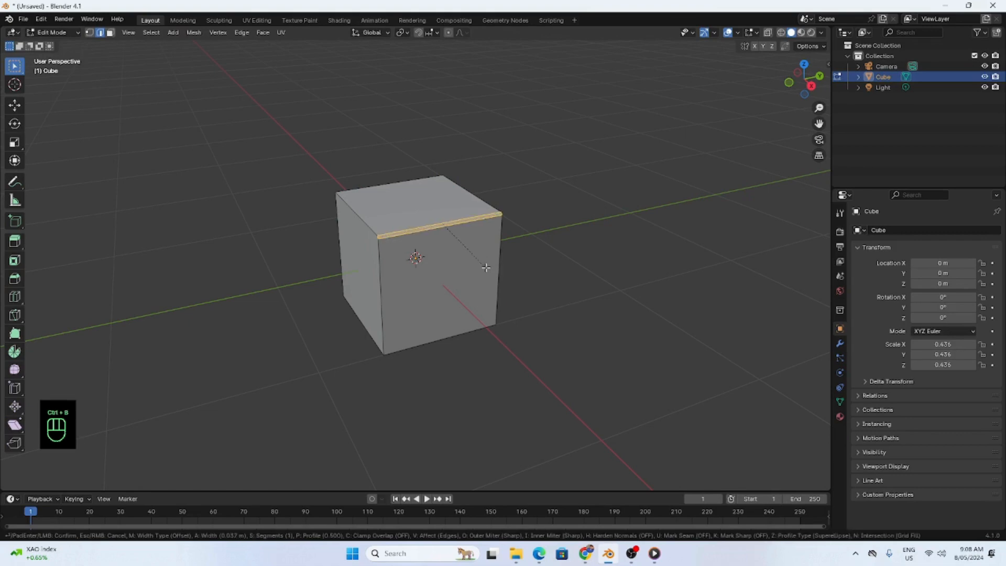
# Bevel one top edge, then select all edges and bevel every edge of the cube.
pyautogui.click(486, 268)
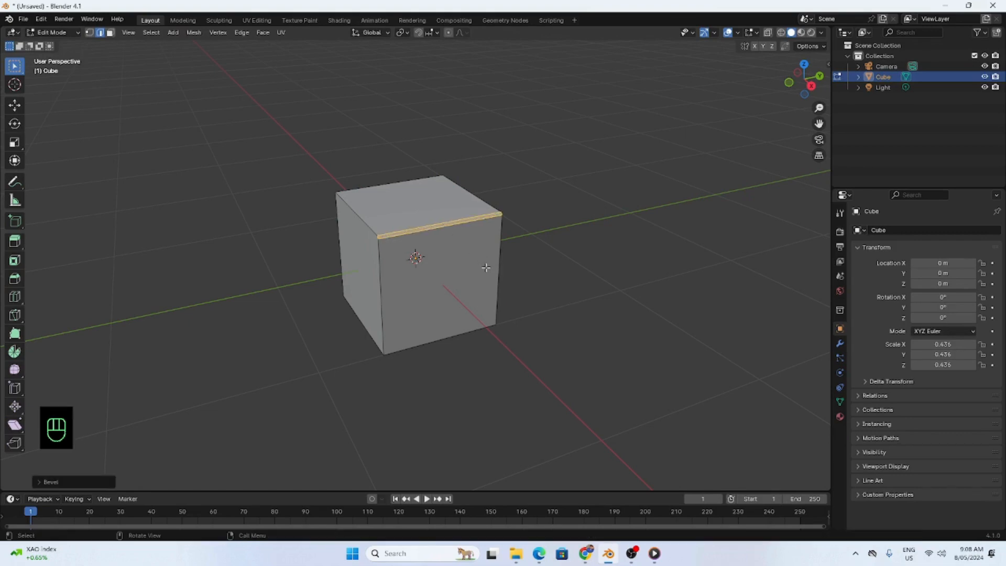
pyautogui.press('a')
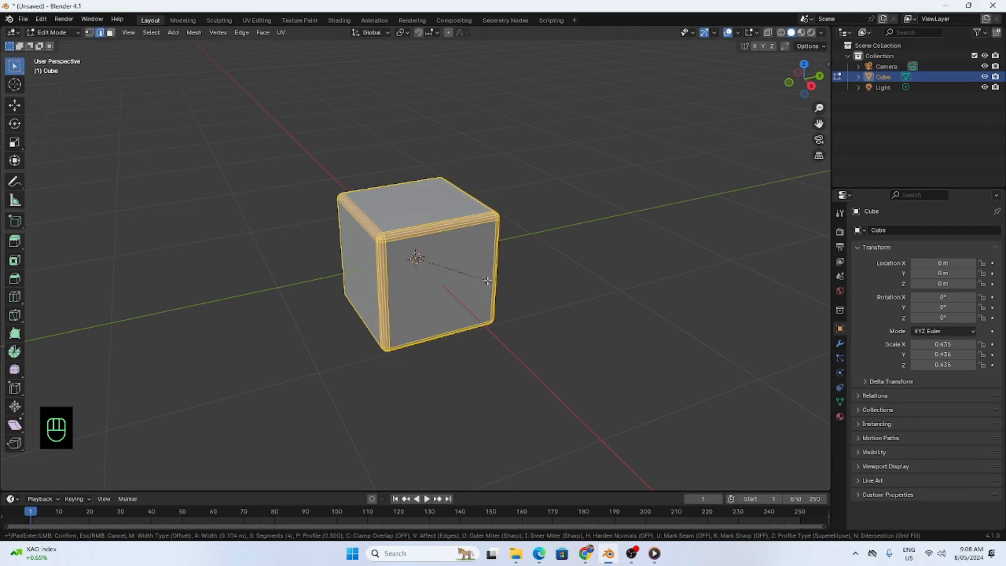
pyautogui.click(487, 280)
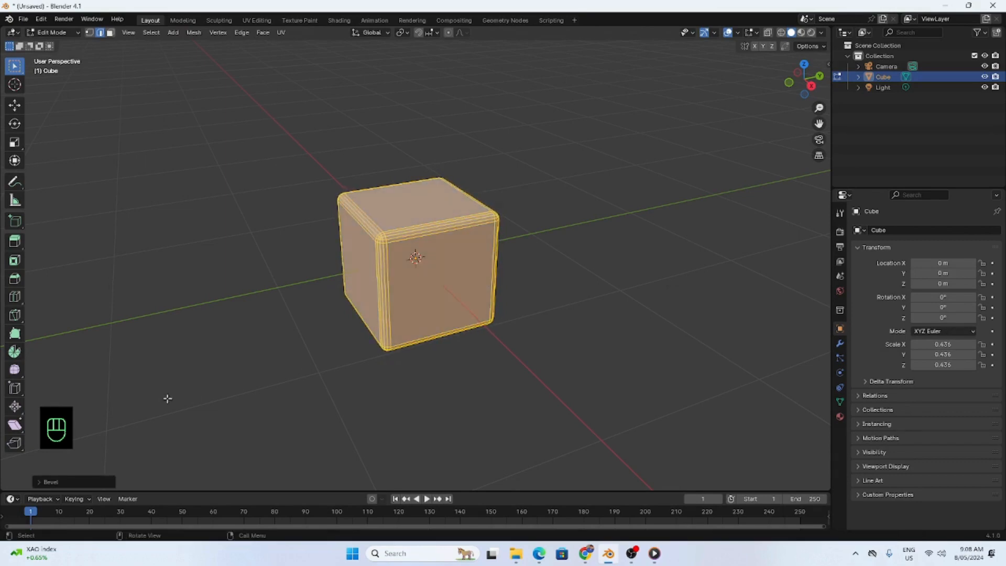
# Lower the Bevel operator's Segments from 14 down to 2.
pyautogui.click(47, 481)
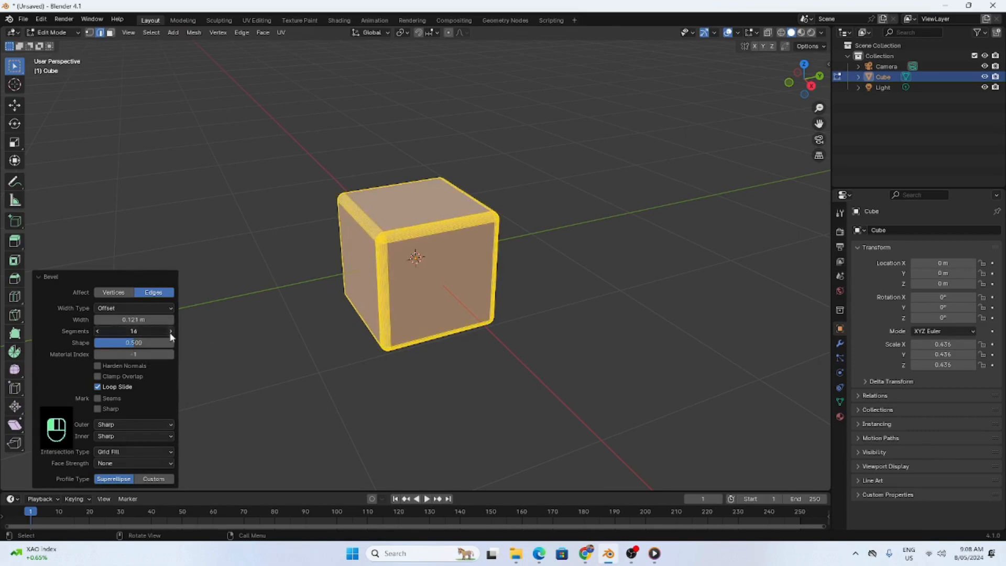
pyautogui.click(169, 330)
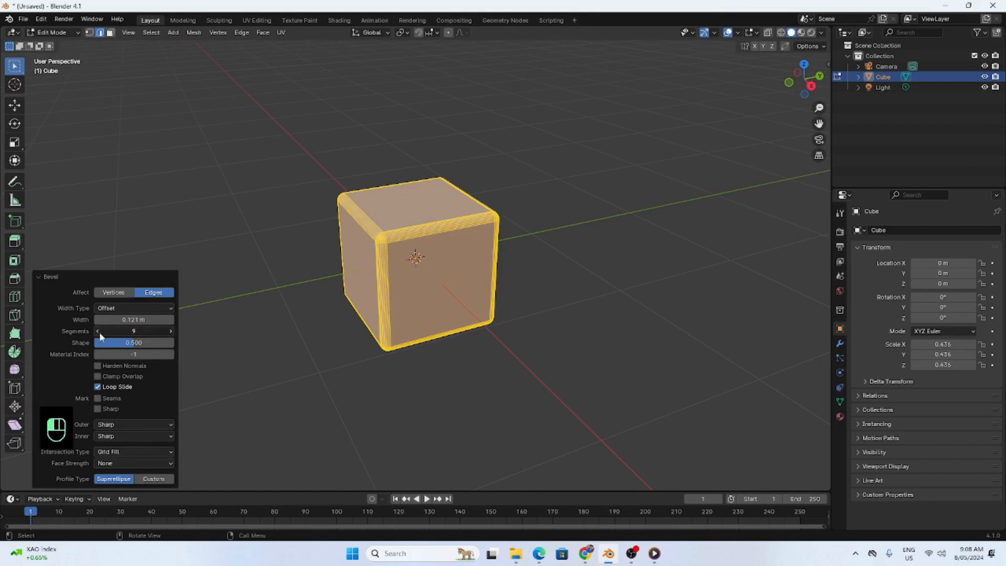
pyautogui.click(98, 330)
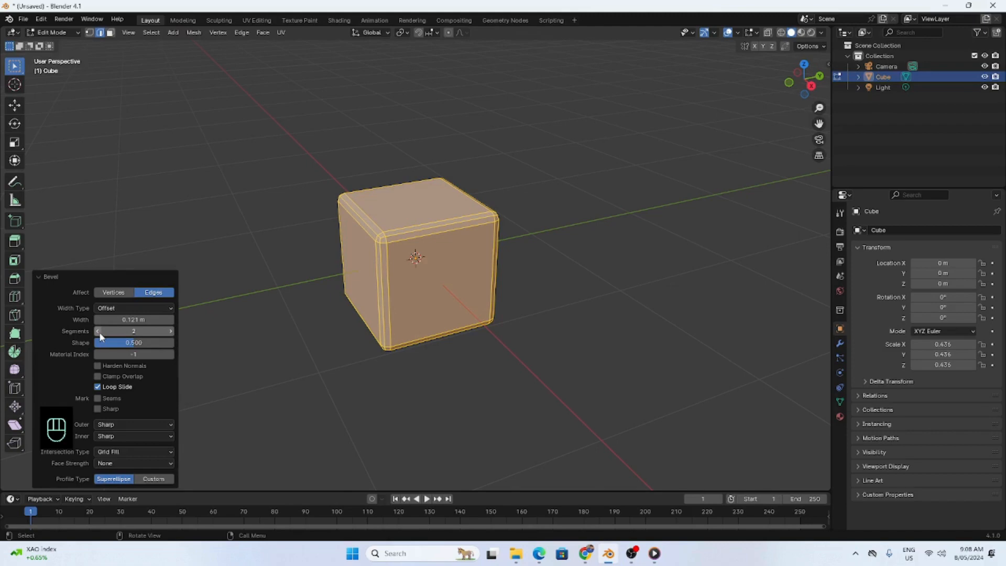
pyautogui.click(170, 330)
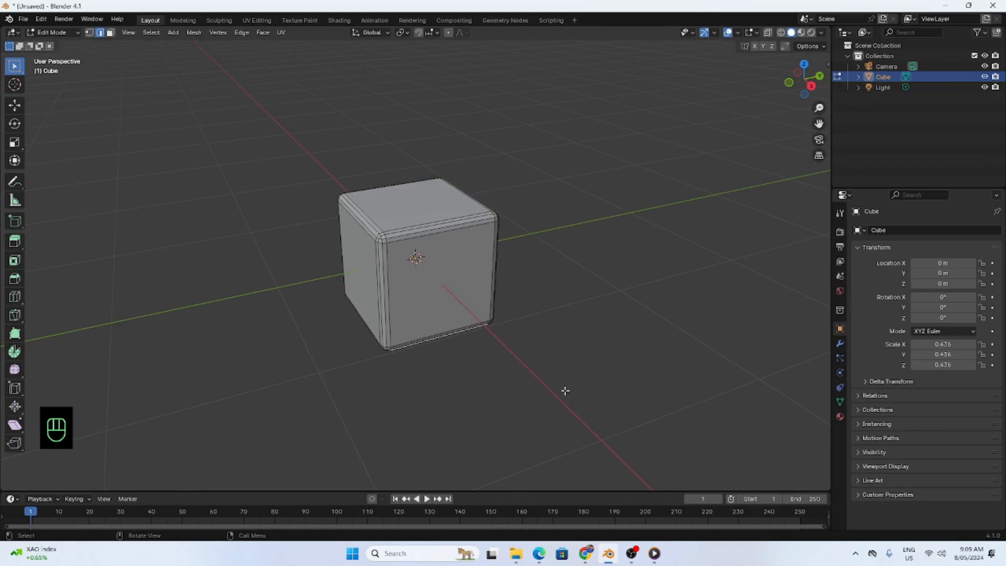
# Select the whole cube and show the Add Modifier list in Modifier Properties.
pyautogui.press('a')
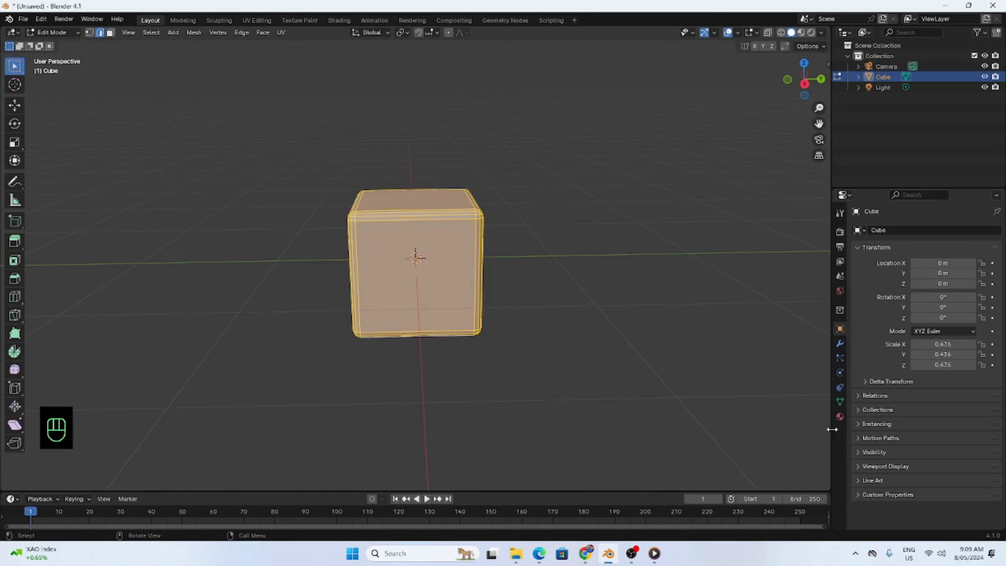
pyautogui.moveTo(839, 342)
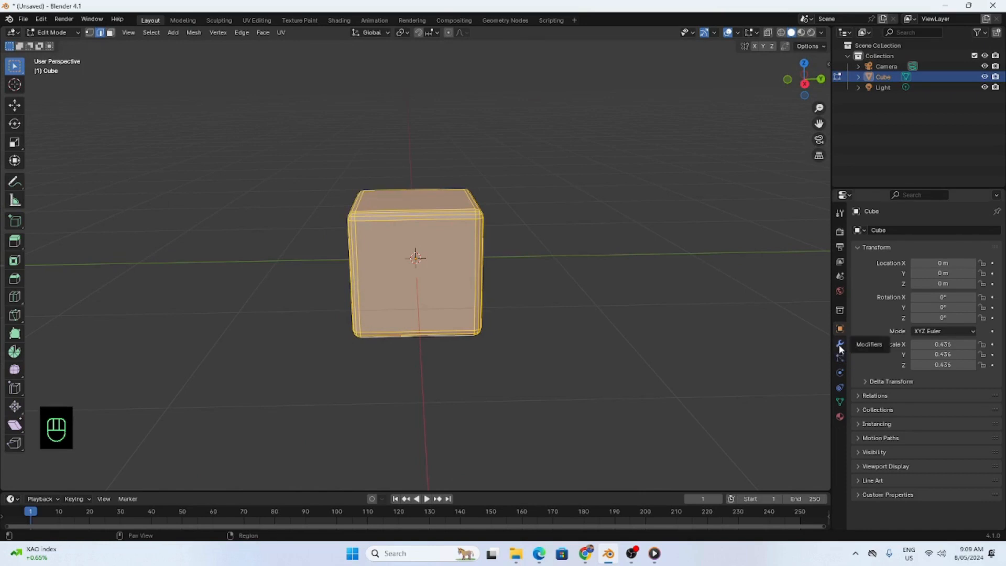
pyautogui.click(838, 344)
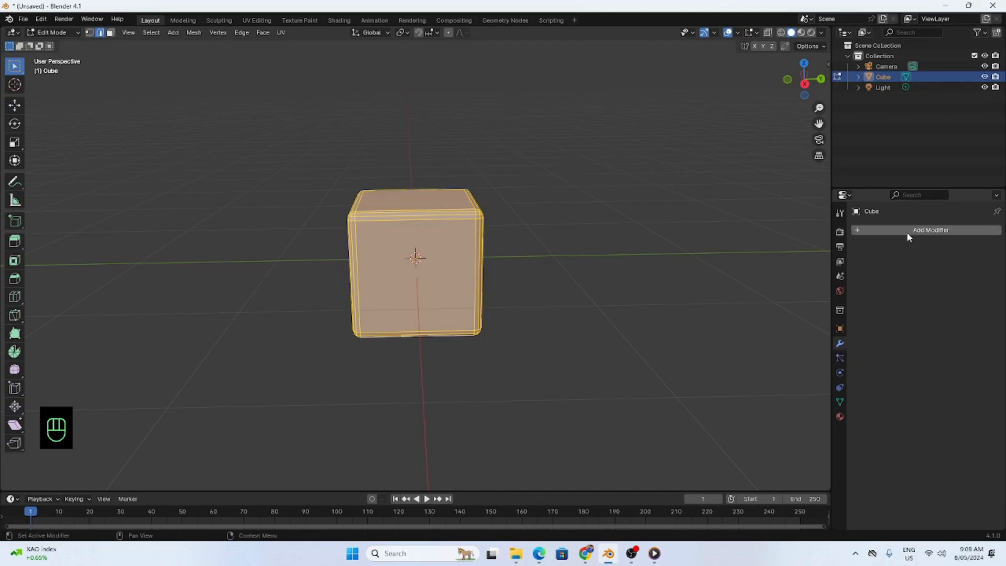
pyautogui.click(931, 230)
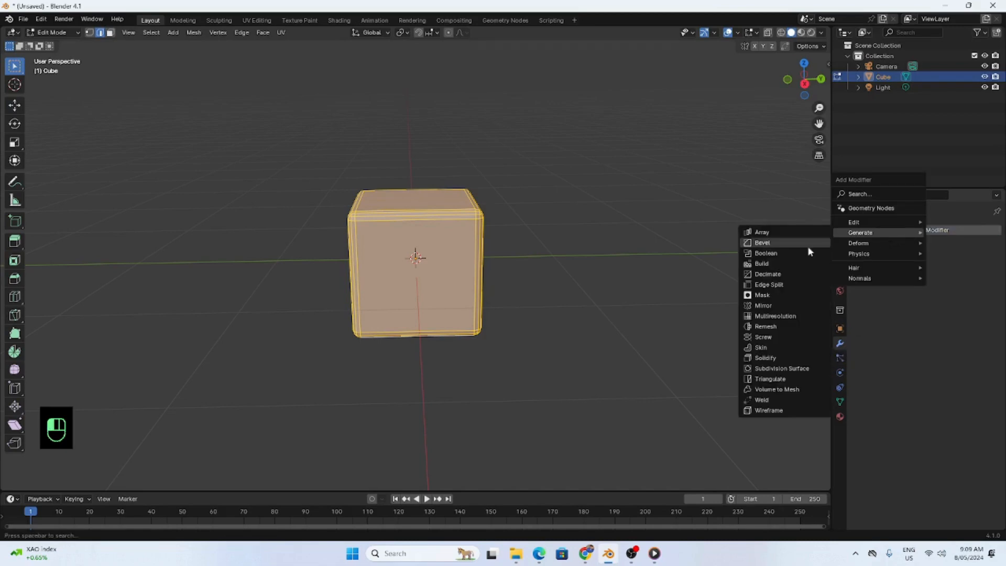
pyautogui.moveTo(762, 232)
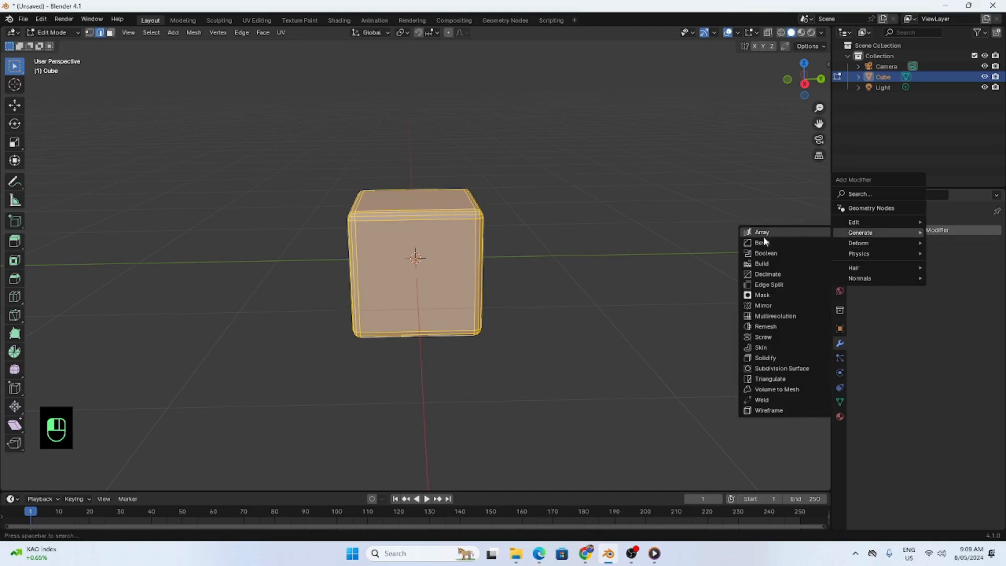
pyautogui.moveTo(761, 231)
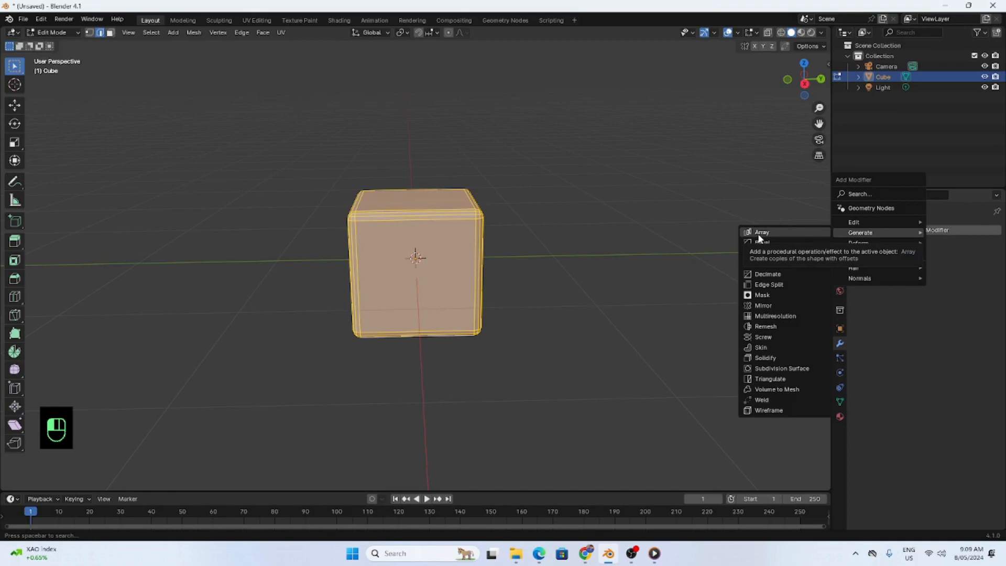
# Add an Array modifier and set its Count to 3 copies along X.
pyautogui.click(761, 232)
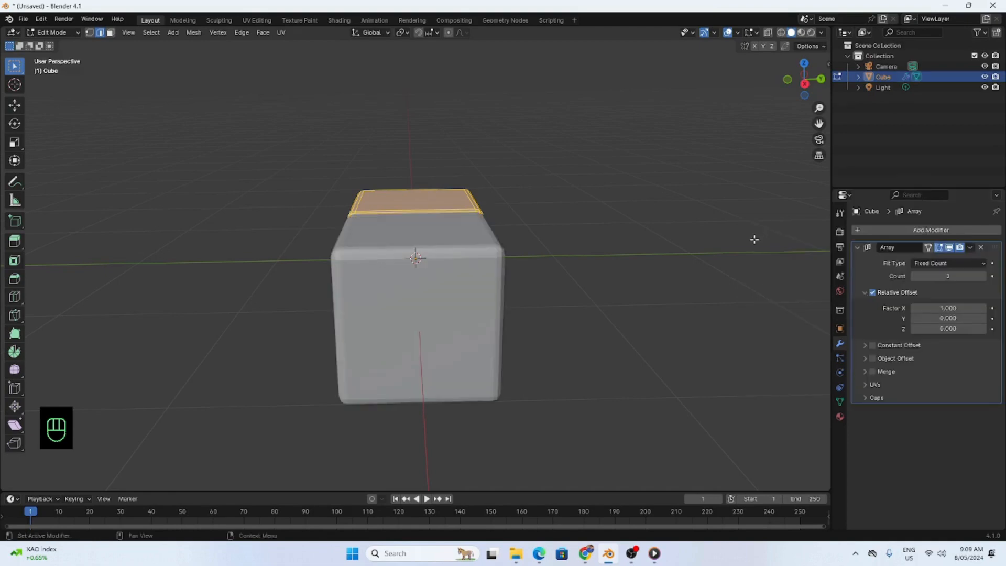
pyautogui.moveTo(753, 239); pyautogui.dragTo(738, 369)
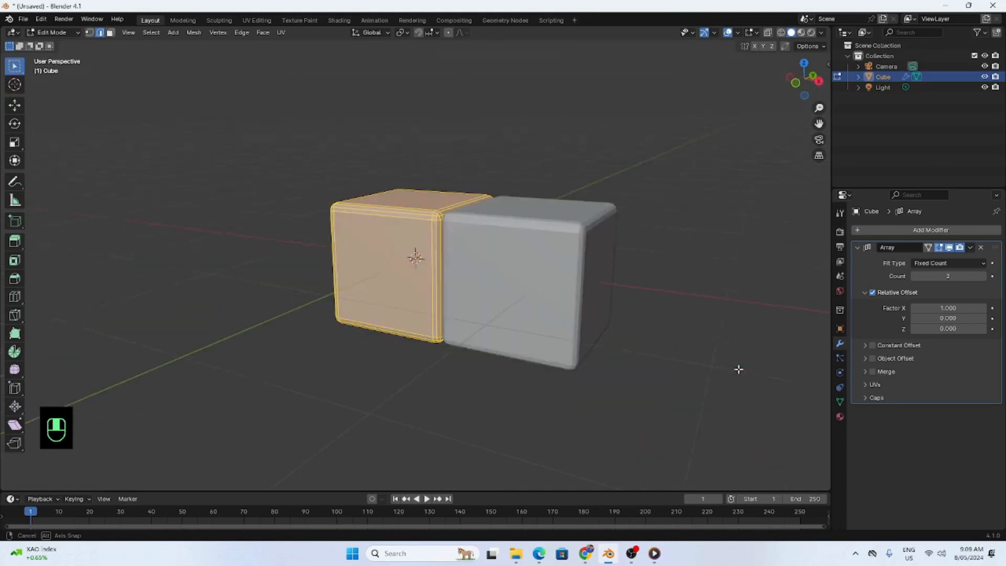
pyautogui.moveTo(738, 369); pyautogui.dragTo(676, 139)
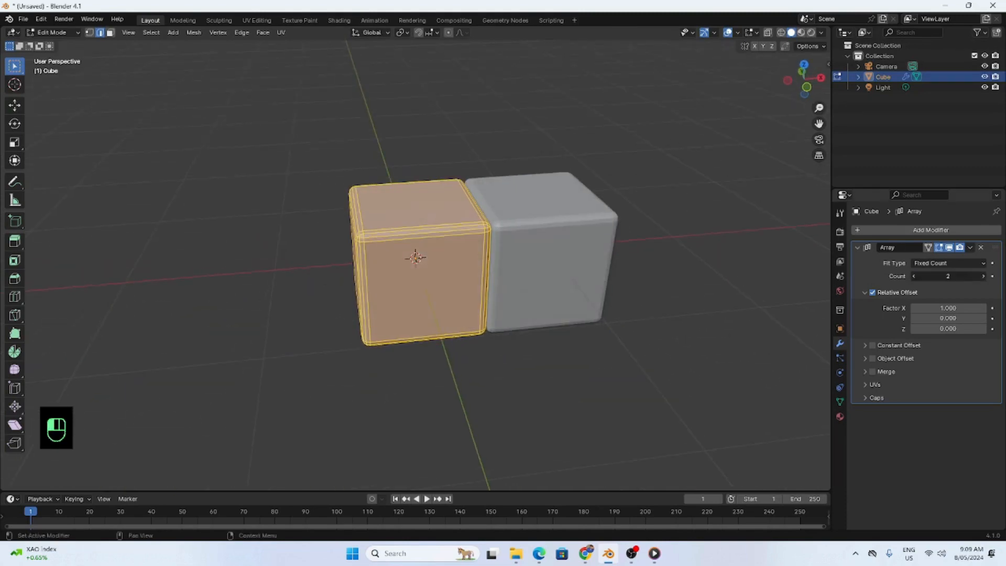
pyautogui.click(983, 276)
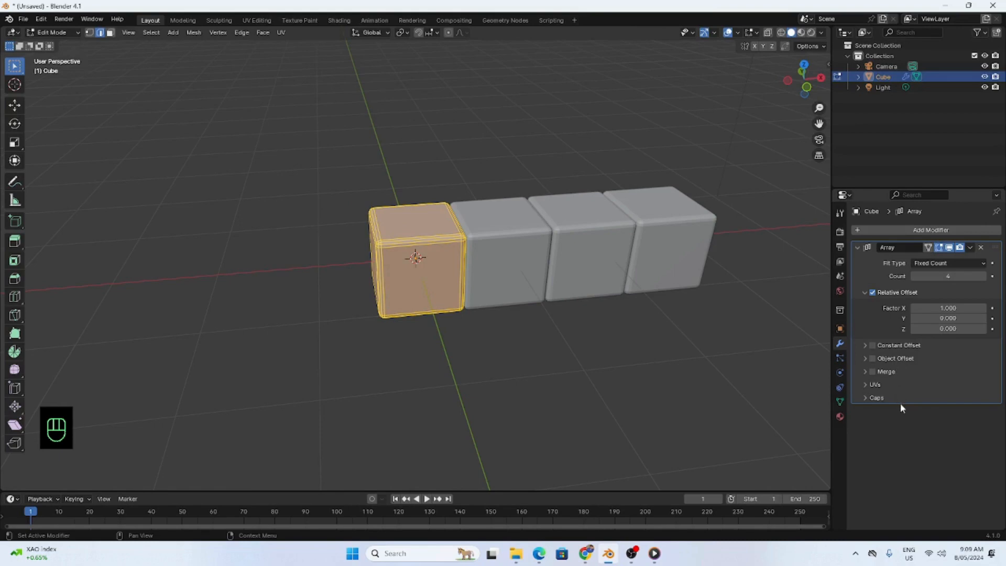
pyautogui.moveTo(904, 329)
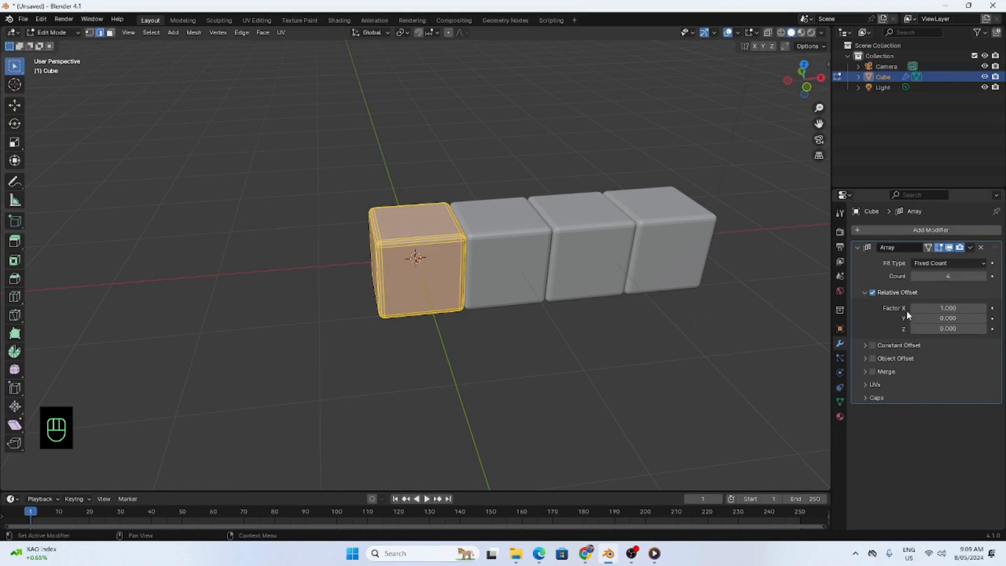
pyautogui.click(938, 276)
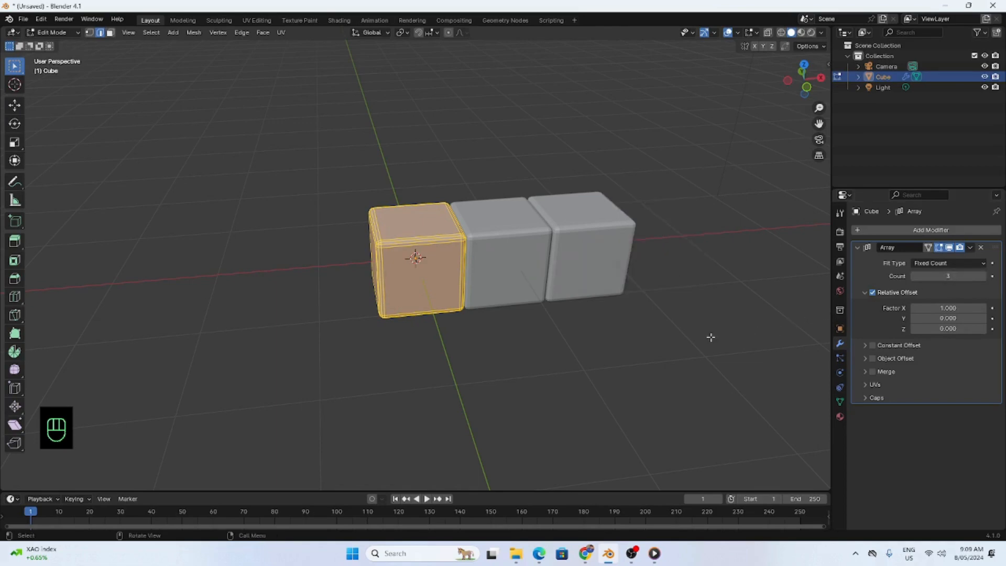
pyautogui.moveTo(715, 375)
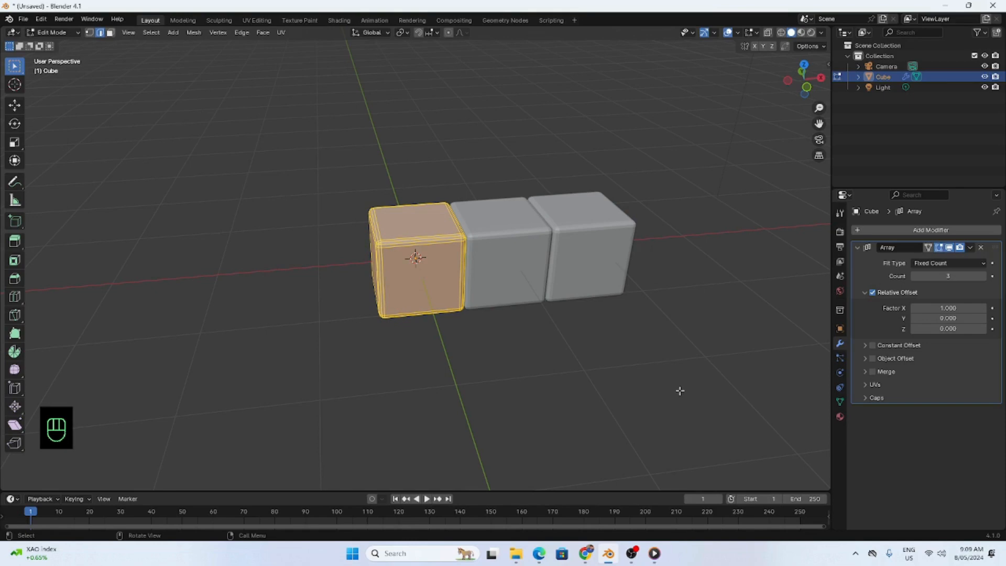
pyautogui.moveTo(652, 345)
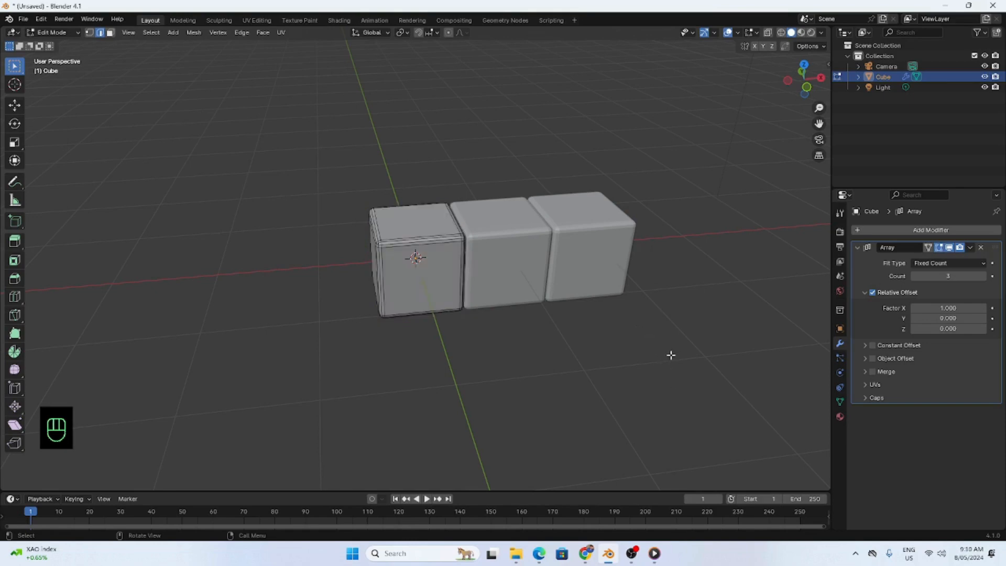
pyautogui.moveTo(650, 308)
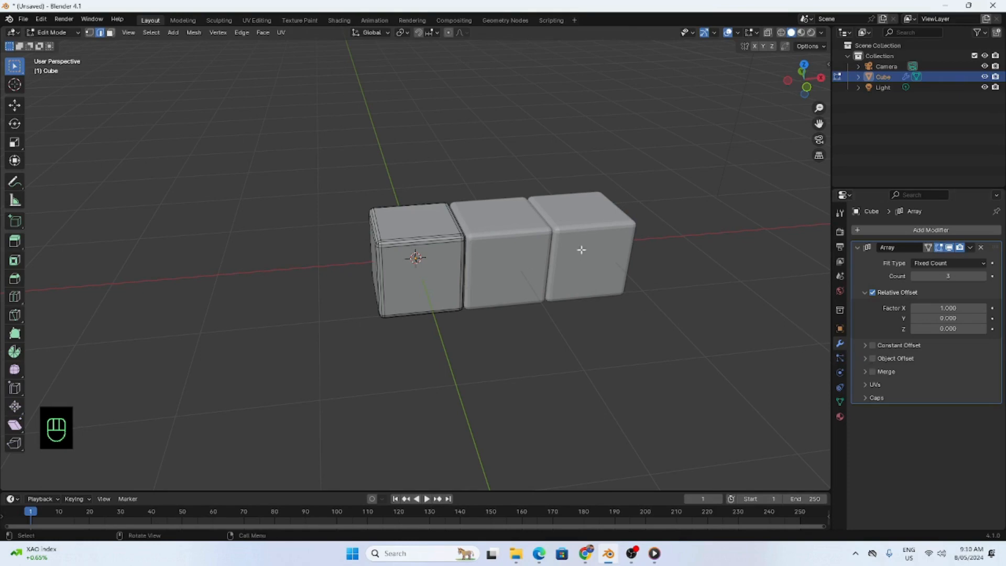
pyautogui.moveTo(947, 308)
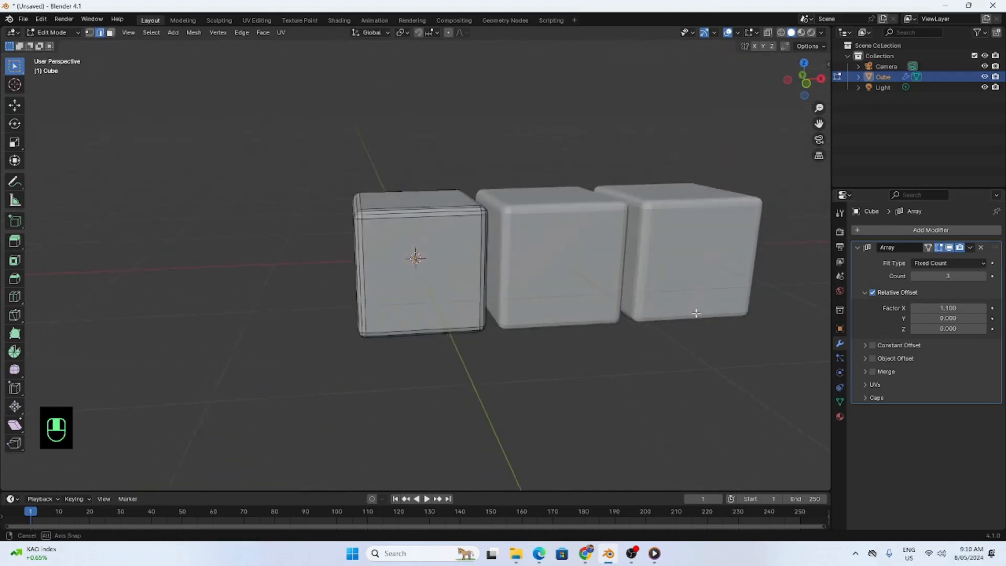
pyautogui.doubleClick(947, 309)
pyautogui.write('1.000')
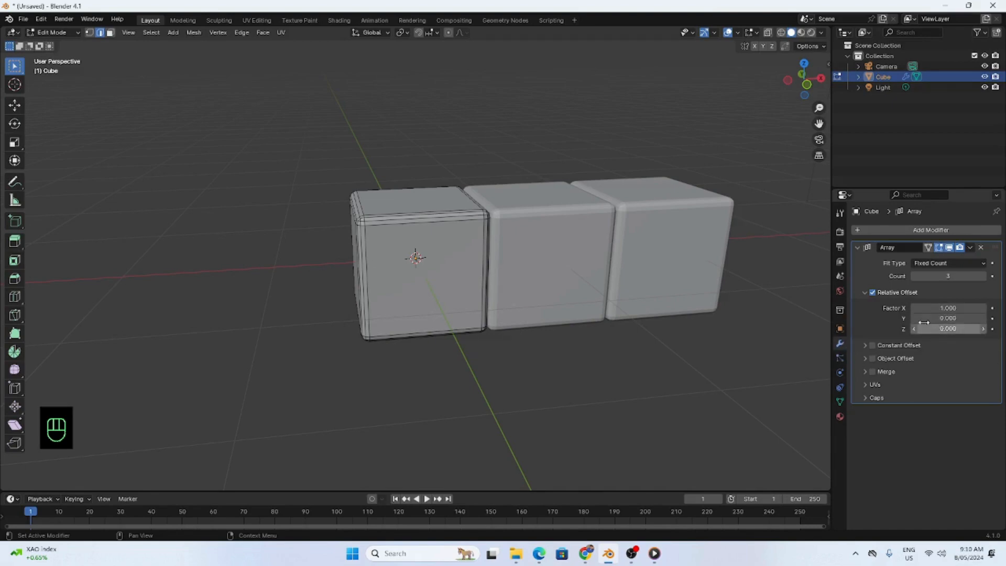
pyautogui.moveTo(890, 447)
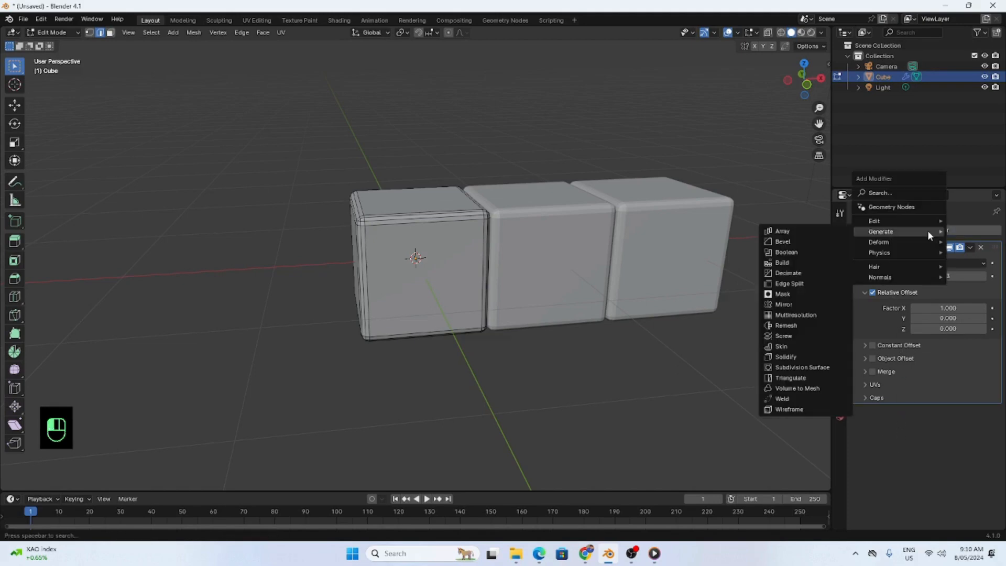
# Add a second Array modifier with Relative Offset Factor X 0 and Y 1.
pyautogui.click(782, 231)
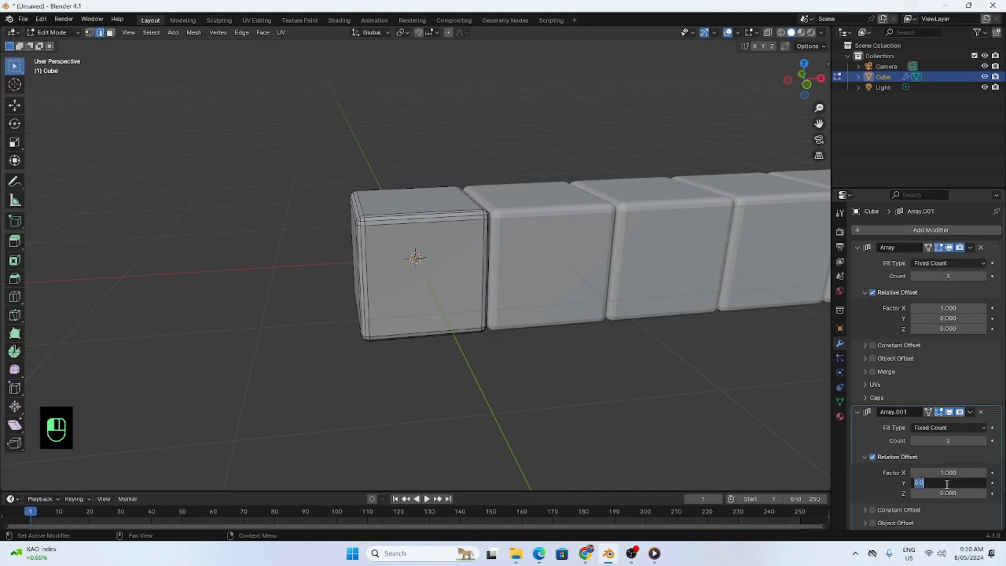
pyautogui.write('1.000')
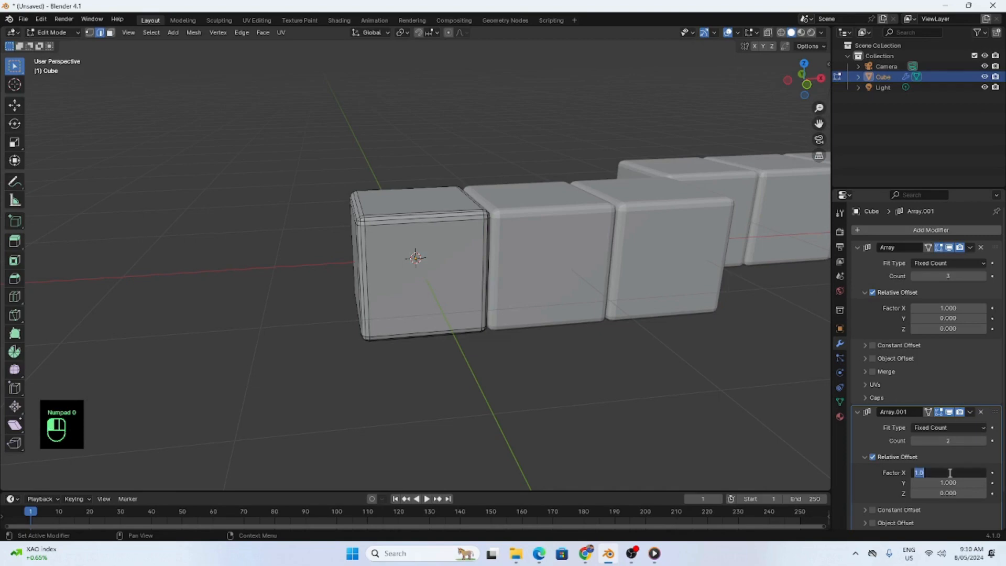
pyautogui.write('0.000')
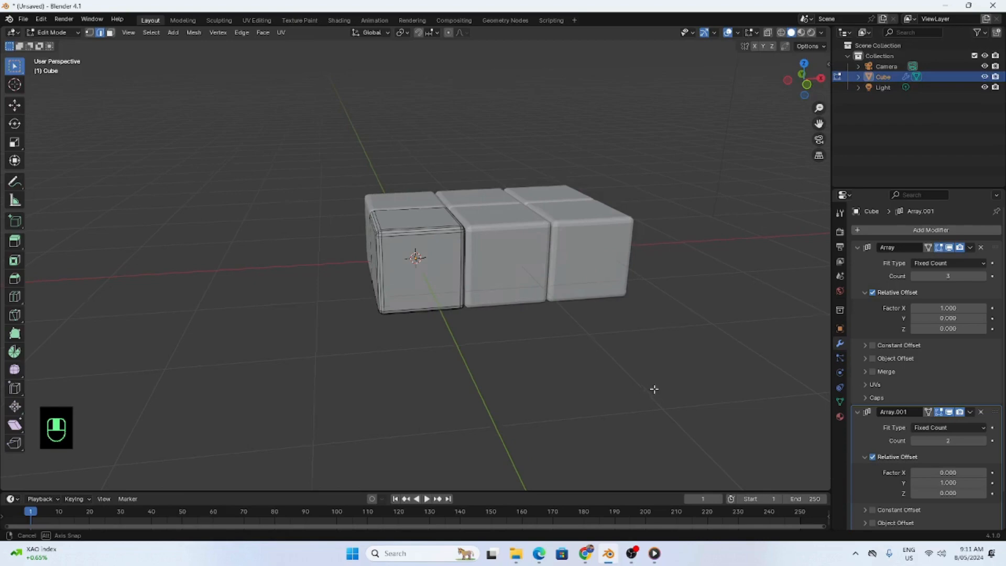
pyautogui.moveTo(654, 388); pyautogui.dragTo(663, 421)
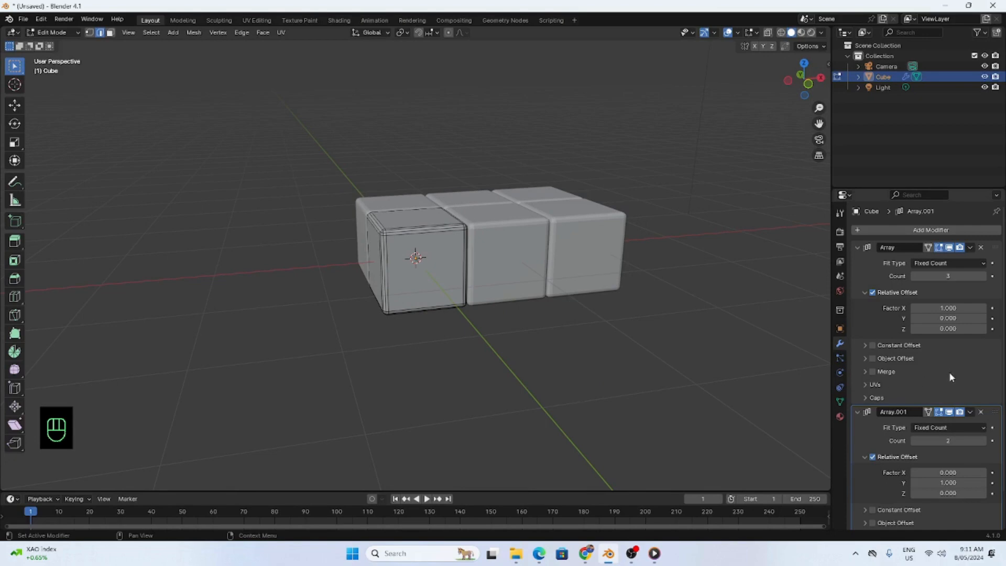
pyautogui.moveTo(937, 388)
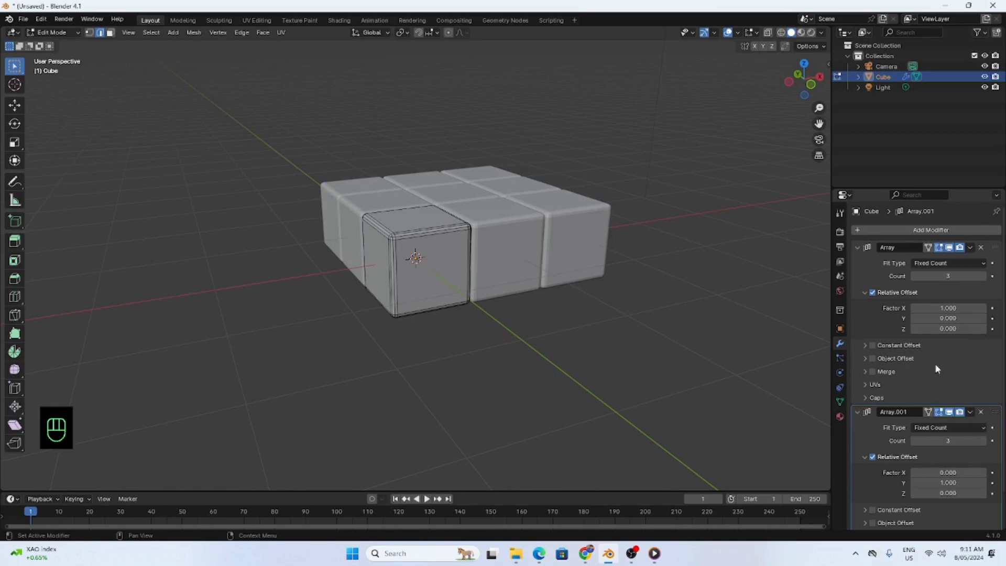
pyautogui.moveTo(880, 237)
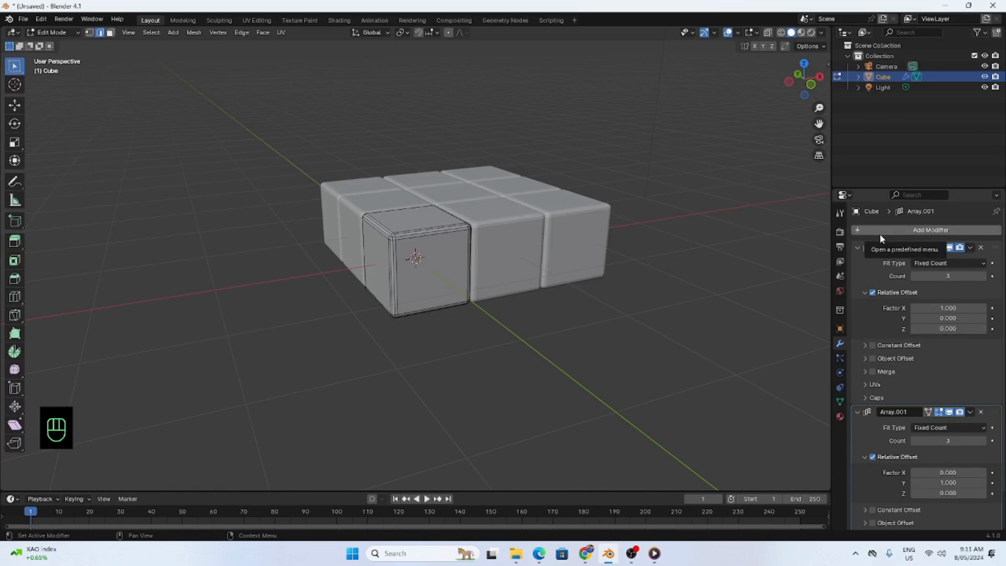
# Add a third Array modifier with Factor X 0 and Z 1 to stack the grid upward.
pyautogui.click(931, 229)
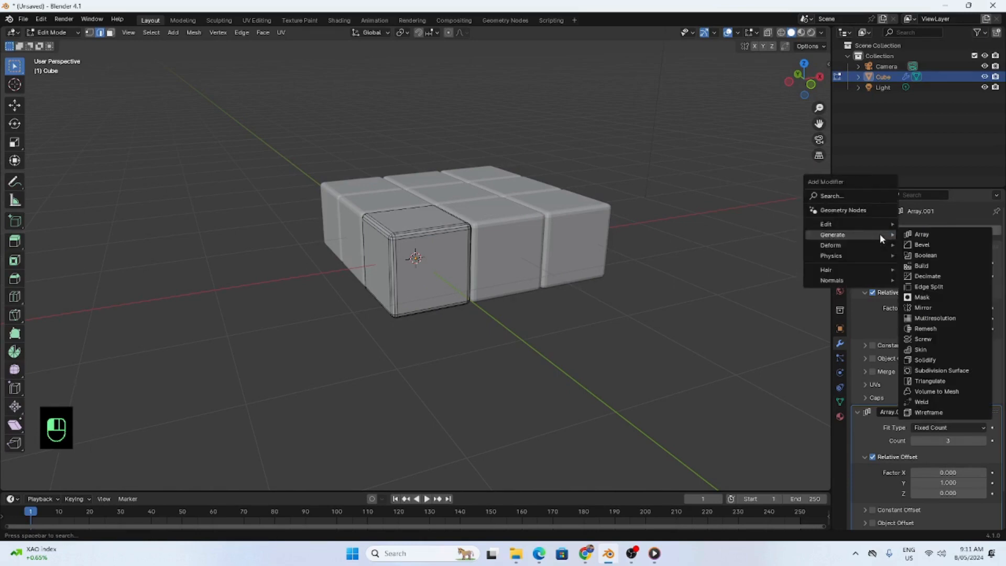
pyautogui.click(921, 235)
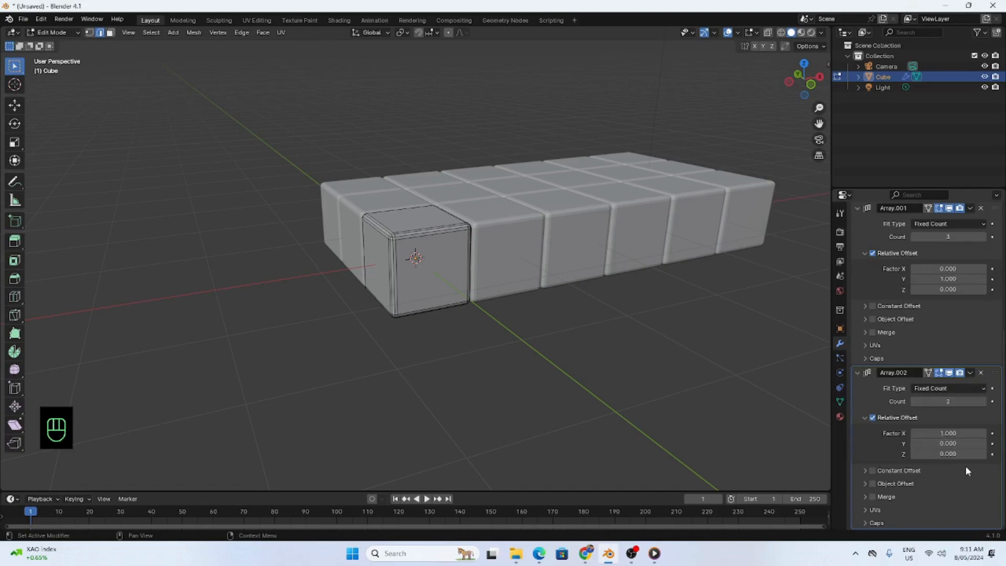
pyautogui.doubleClick(948, 454)
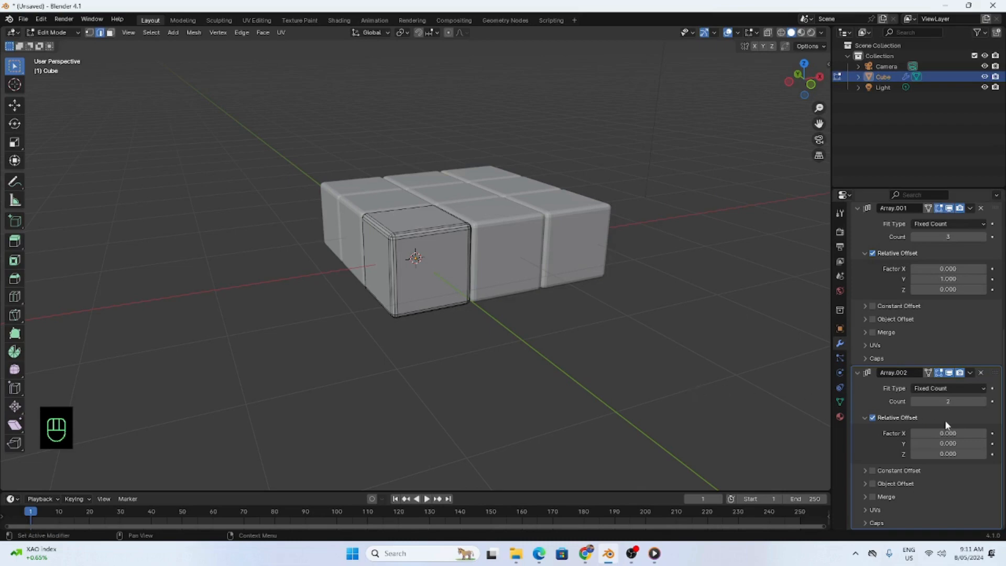
pyautogui.doubleClick(949, 454)
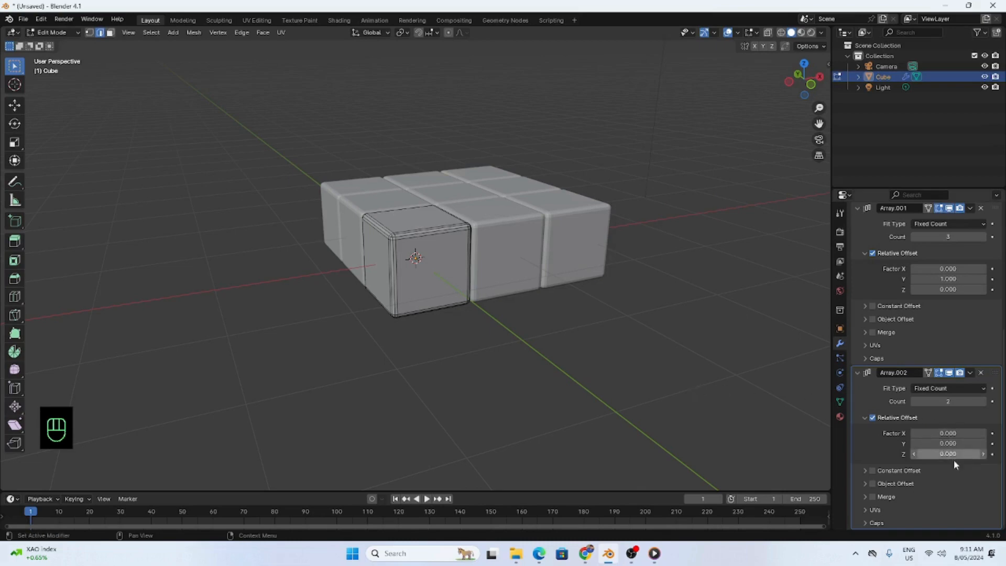
pyautogui.doubleClick(949, 453)
pyautogui.write('1.000')
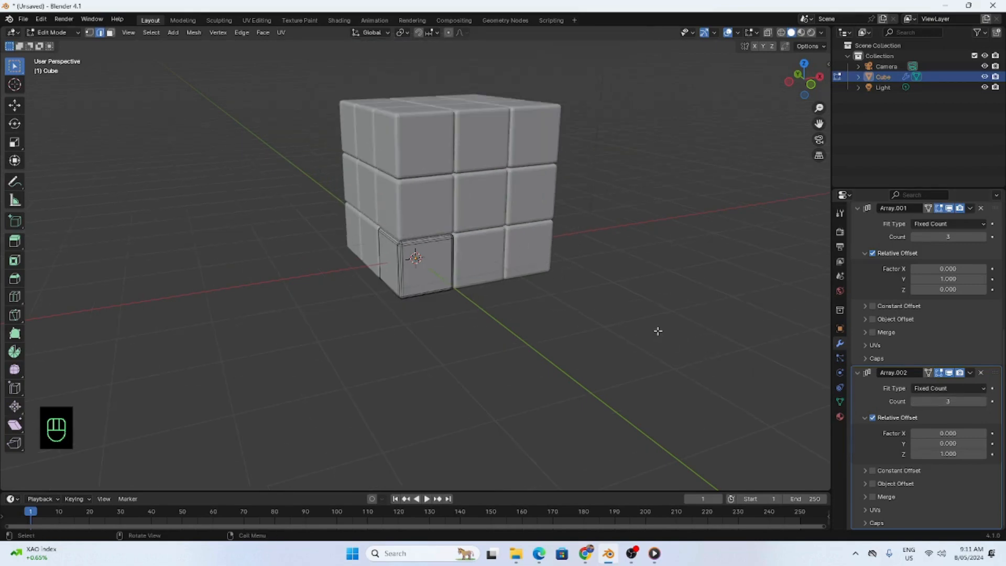
pyautogui.moveTo(665, 327)
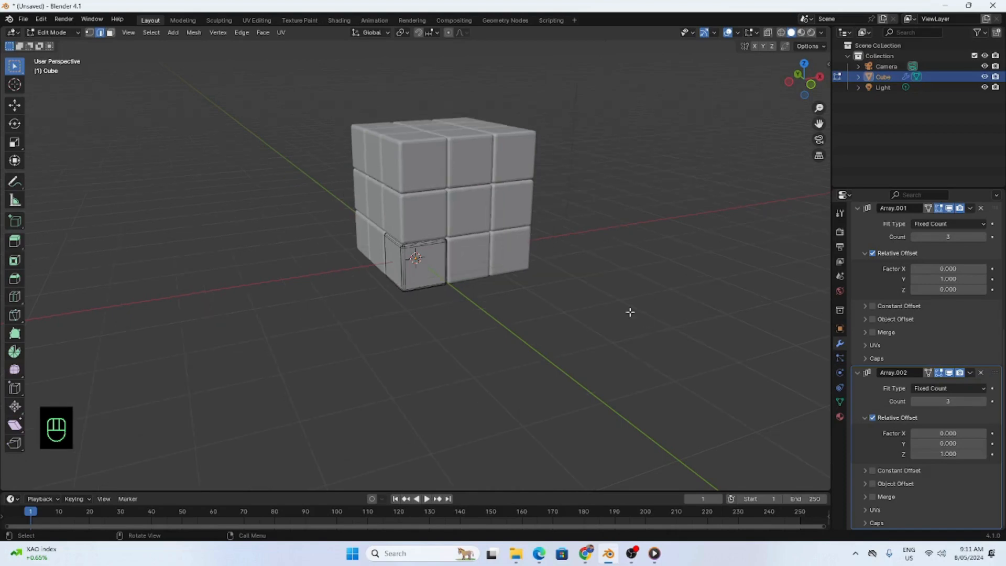
# Orbit to face the cube's front and show the Material Properties panel.
pyautogui.moveTo(630, 312); pyautogui.dragTo(627, 287)
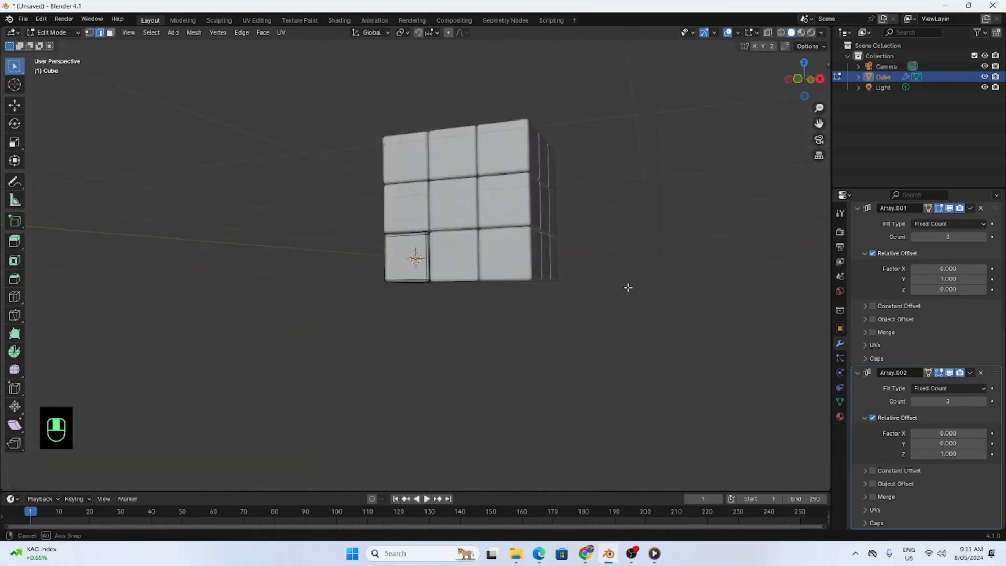
pyautogui.moveTo(628, 287); pyautogui.dragTo(659, 277)
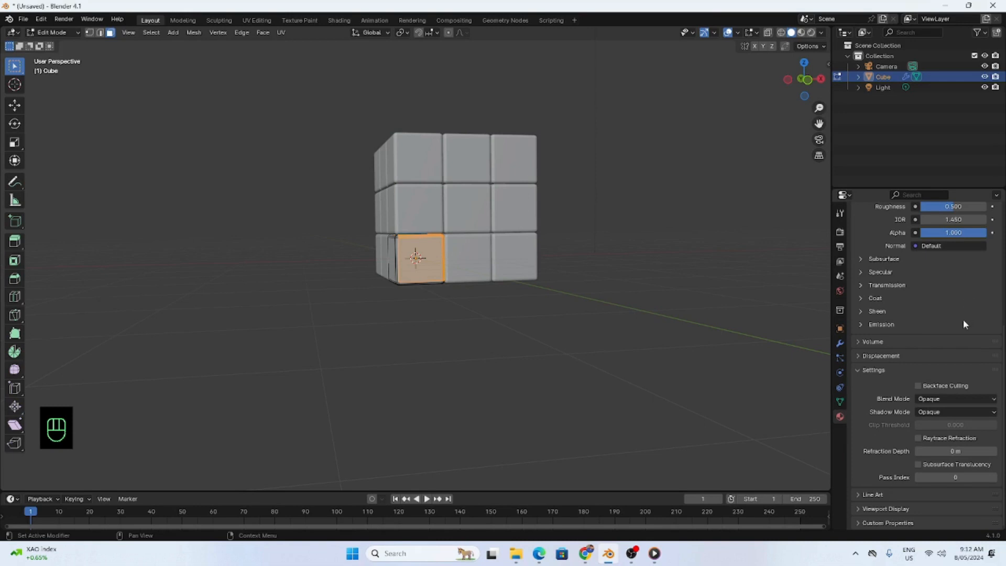
pyautogui.moveTo(853, 420)
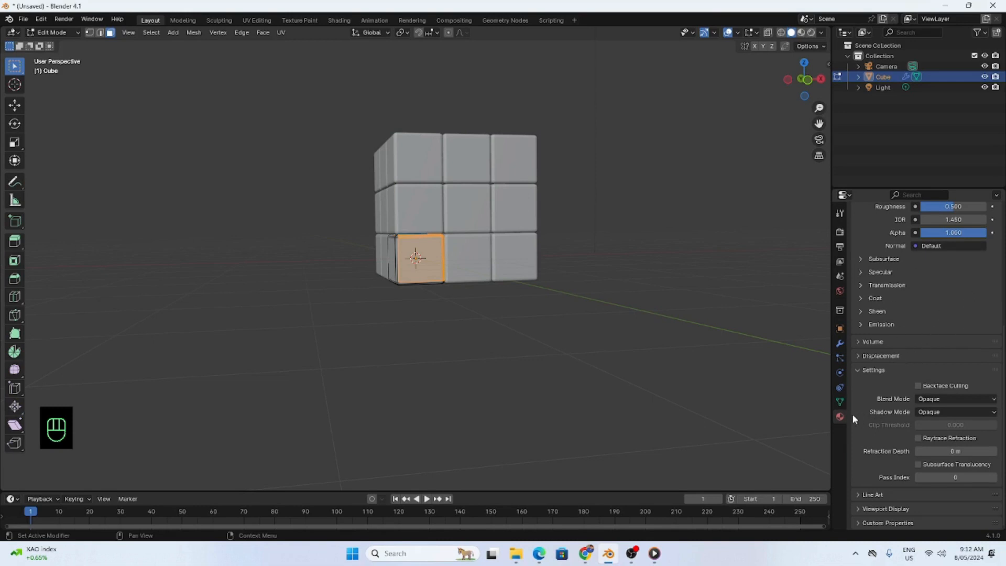
pyautogui.click(840, 328)
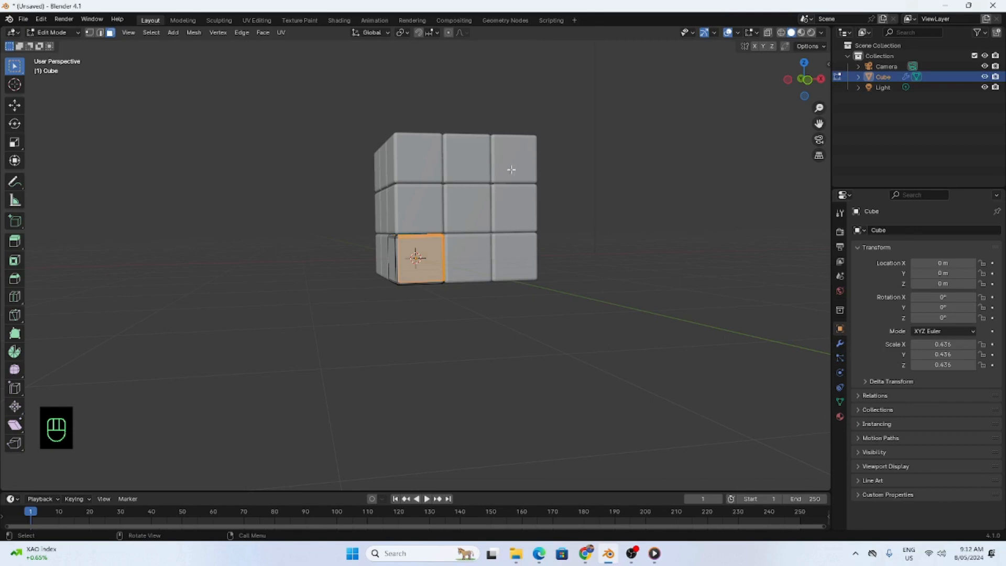
pyautogui.moveTo(532, 258)
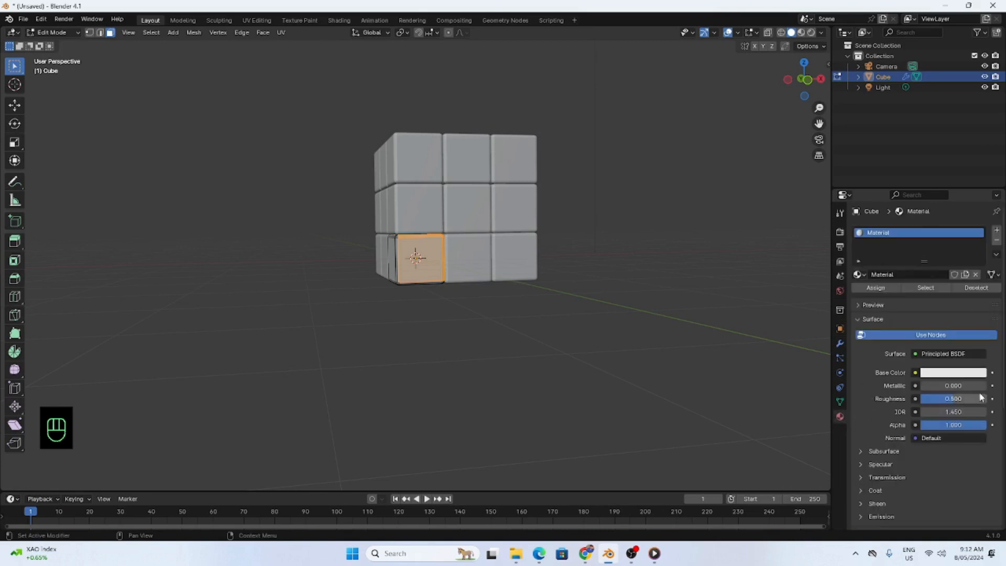
# Pick a blue Base Color for the cube's first material.
pyautogui.click(955, 373)
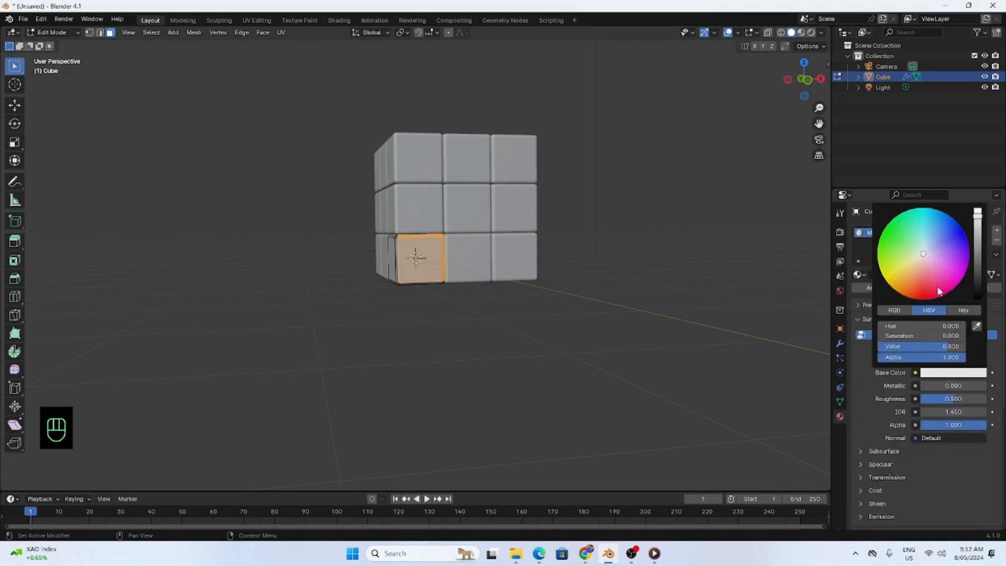
pyautogui.click(958, 245)
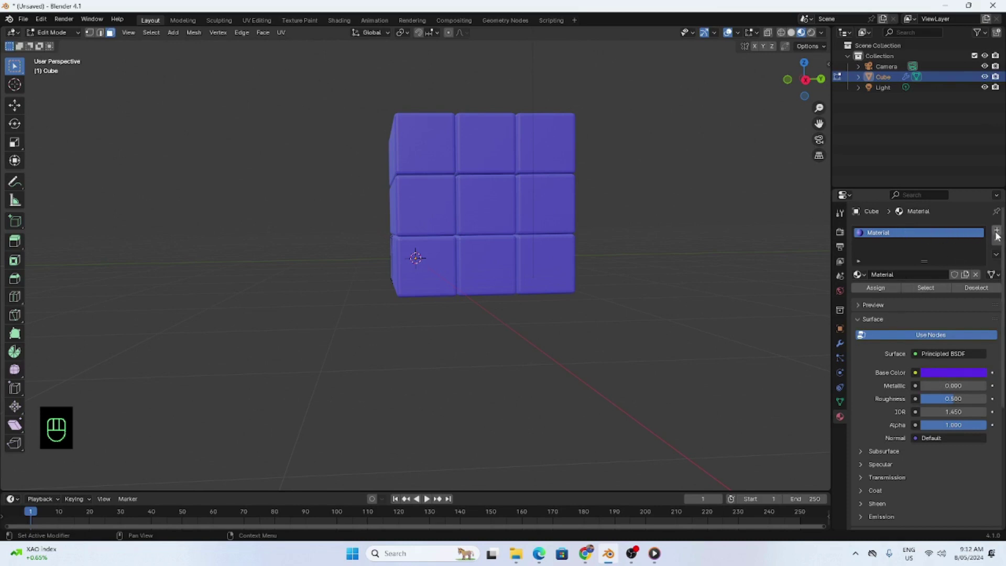
pyautogui.moveTo(992, 242)
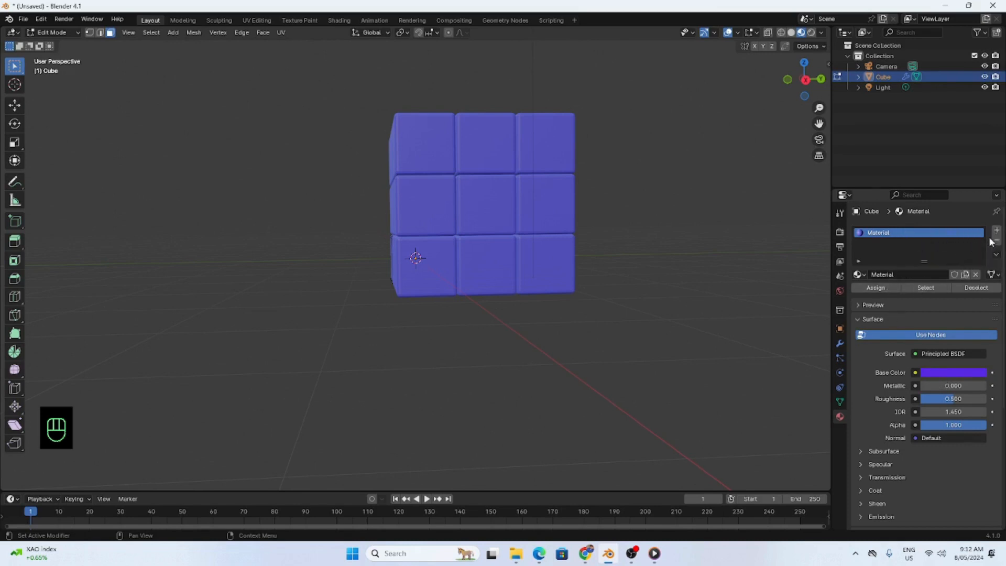
# Add a new material slot, assign it to the selected faces and colour it green.
pyautogui.click(996, 230)
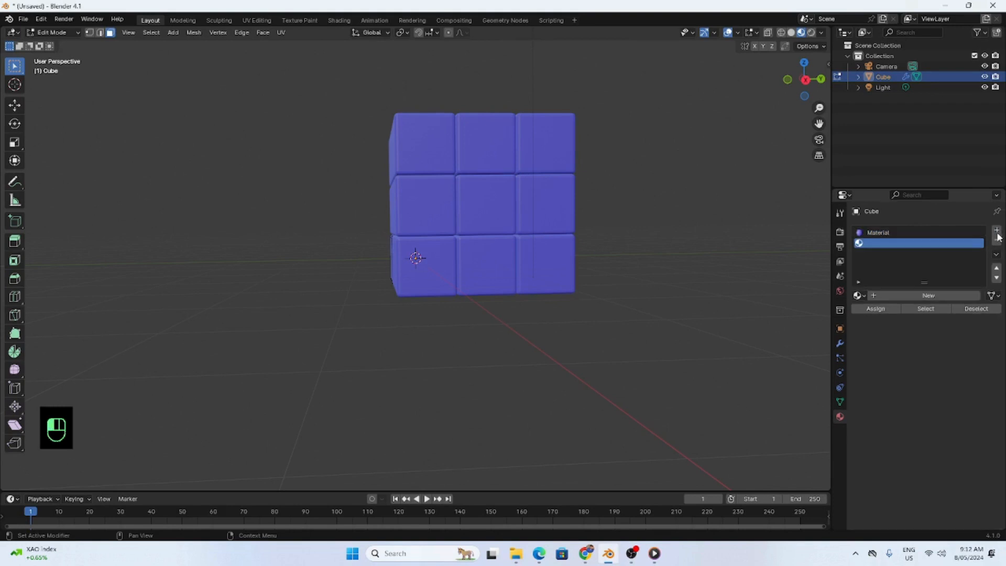
pyautogui.moveTo(916, 304)
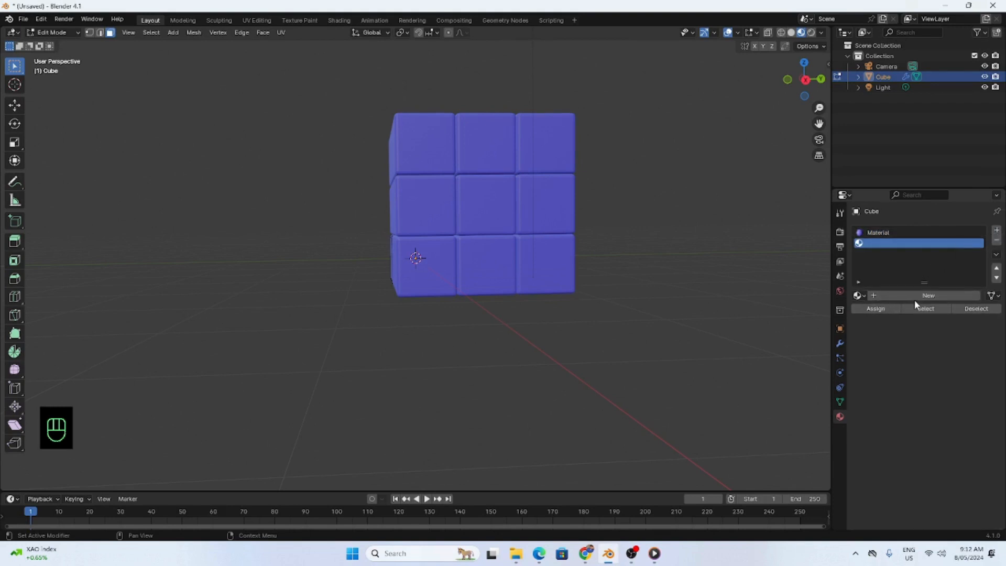
pyautogui.click(929, 295)
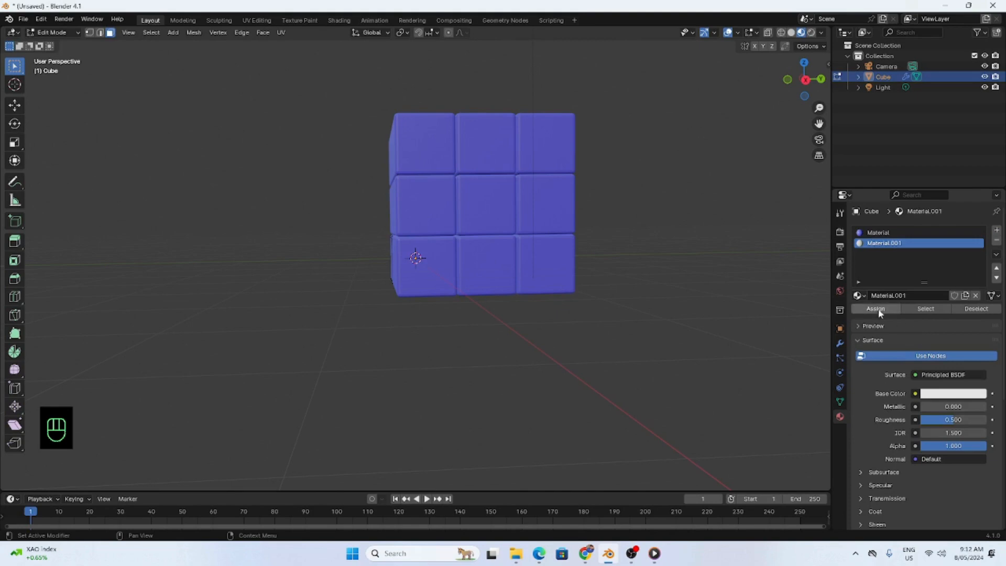
pyautogui.click(875, 308)
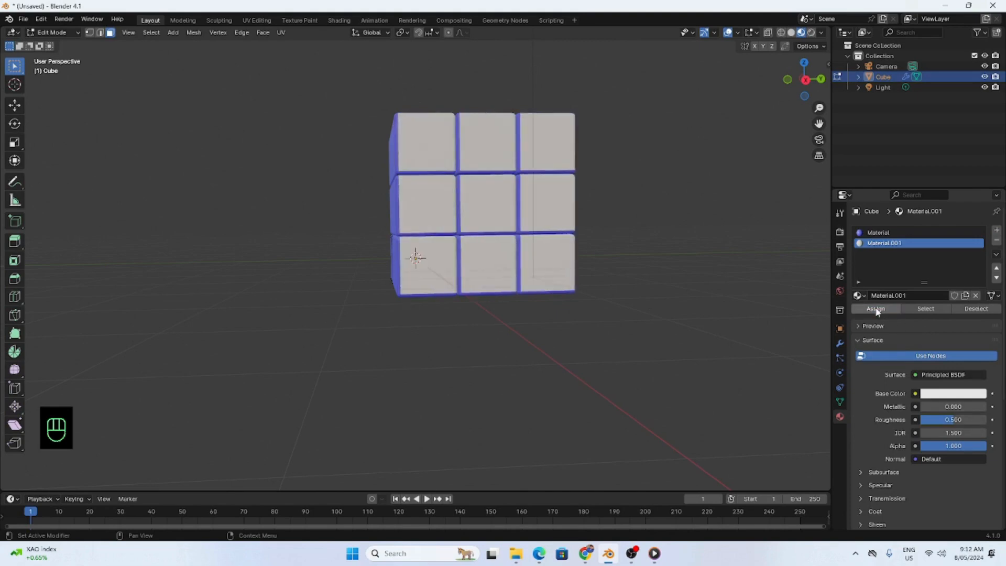
pyautogui.click(950, 393)
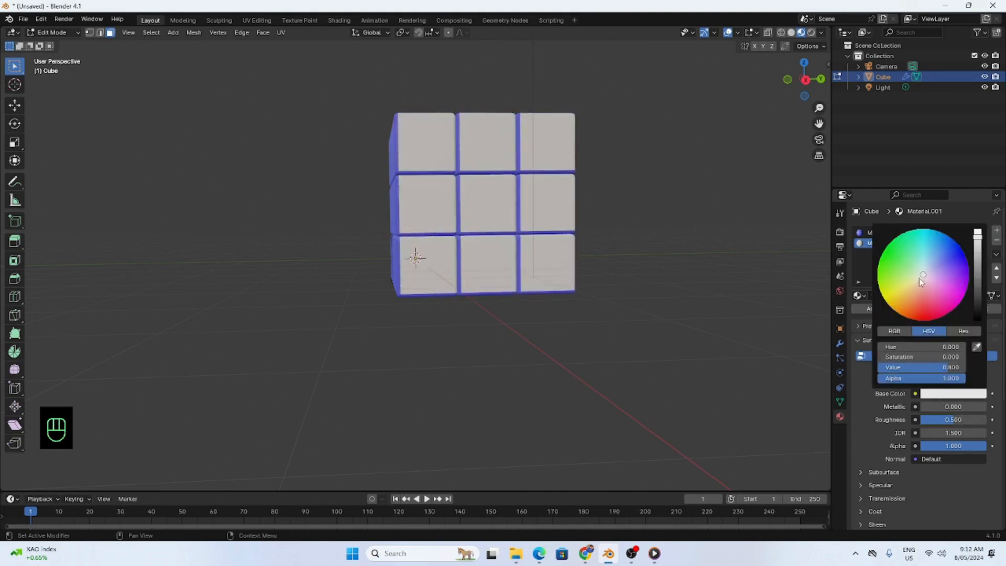
pyautogui.click(891, 263)
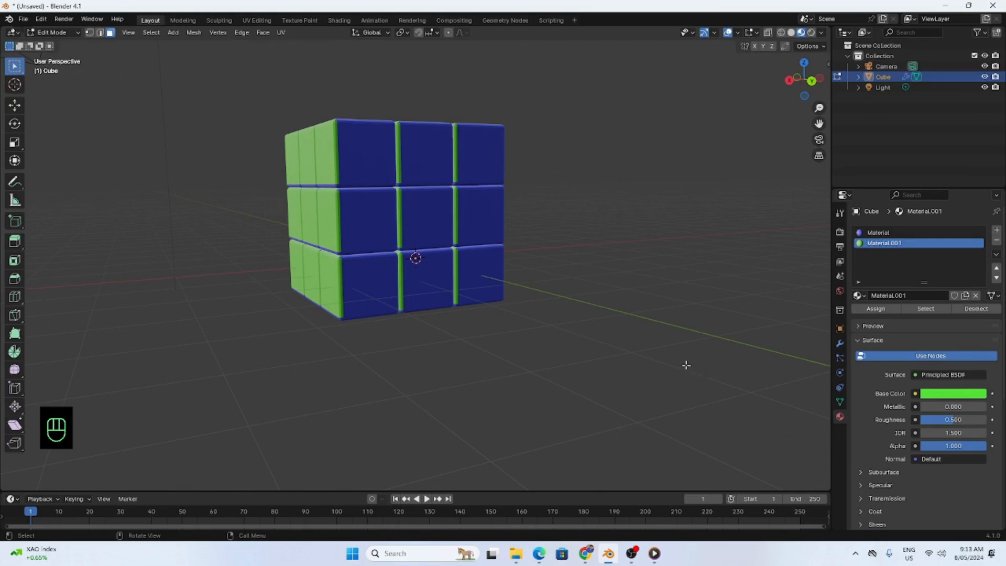
pyautogui.moveTo(377, 158); pyautogui.dragTo(480, 282)
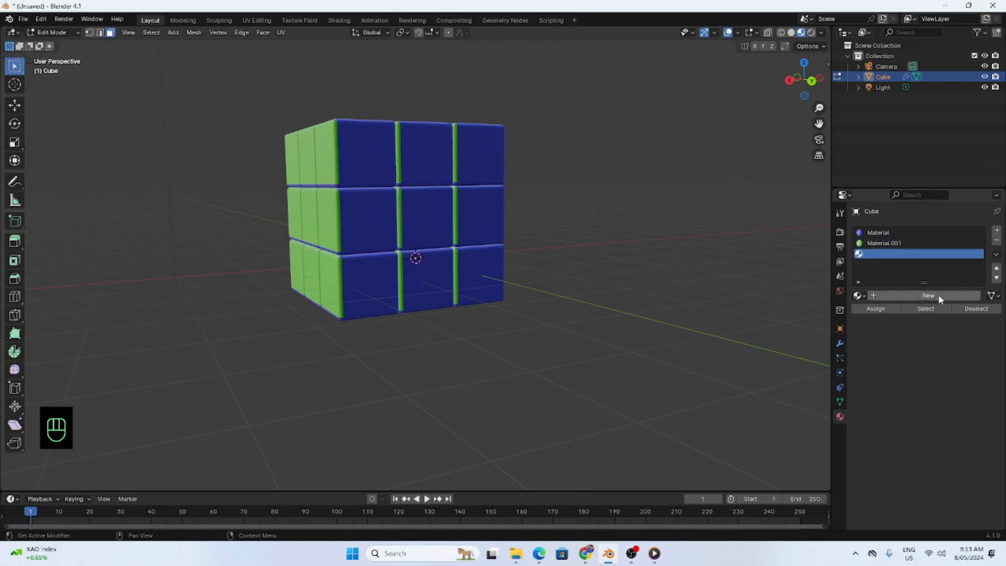
# Create Material.002 with a yellow base color, add Material.003 and assign it to the front faces.
pyautogui.click(929, 296)
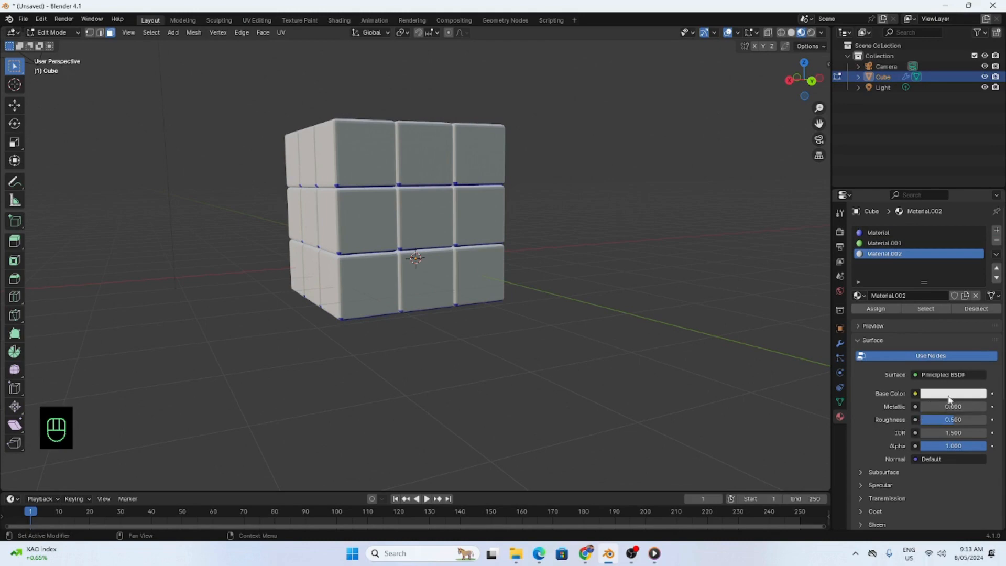
pyautogui.click(950, 393)
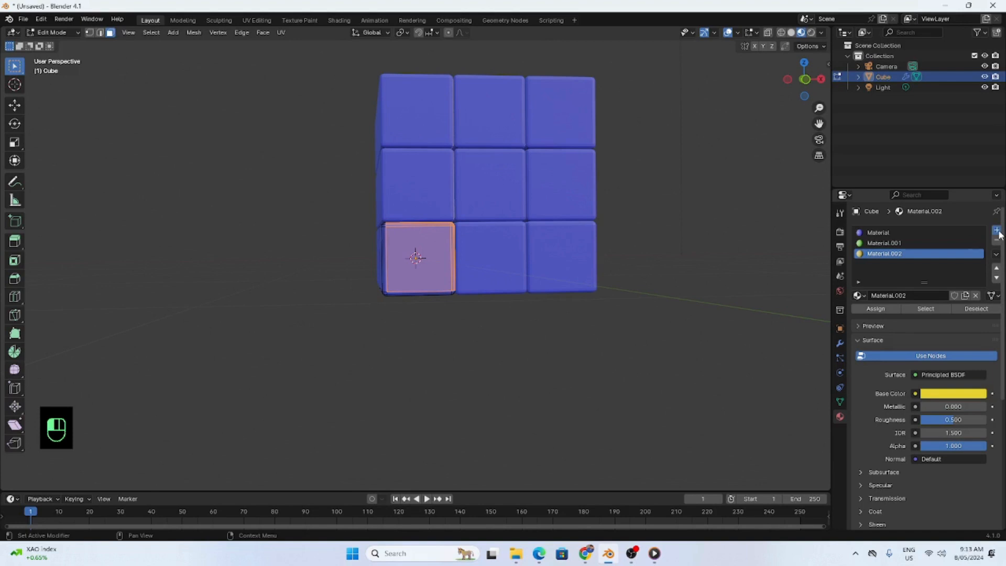
pyautogui.click(996, 230)
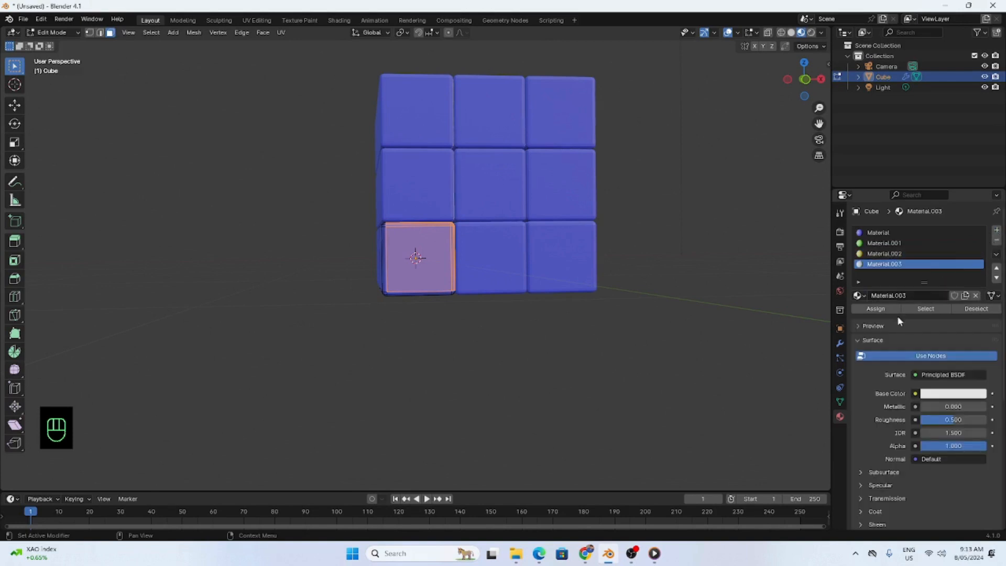
pyautogui.click(950, 393)
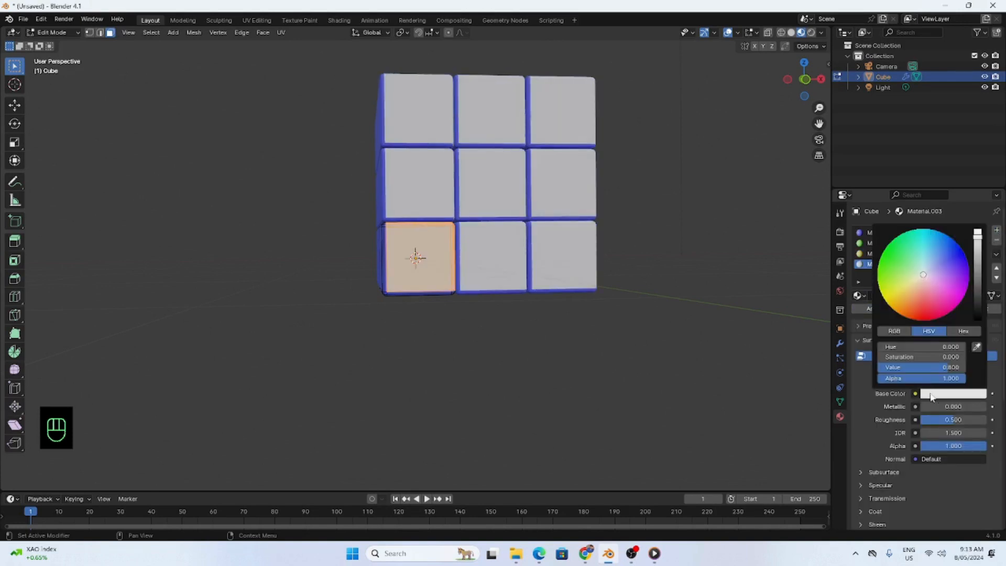